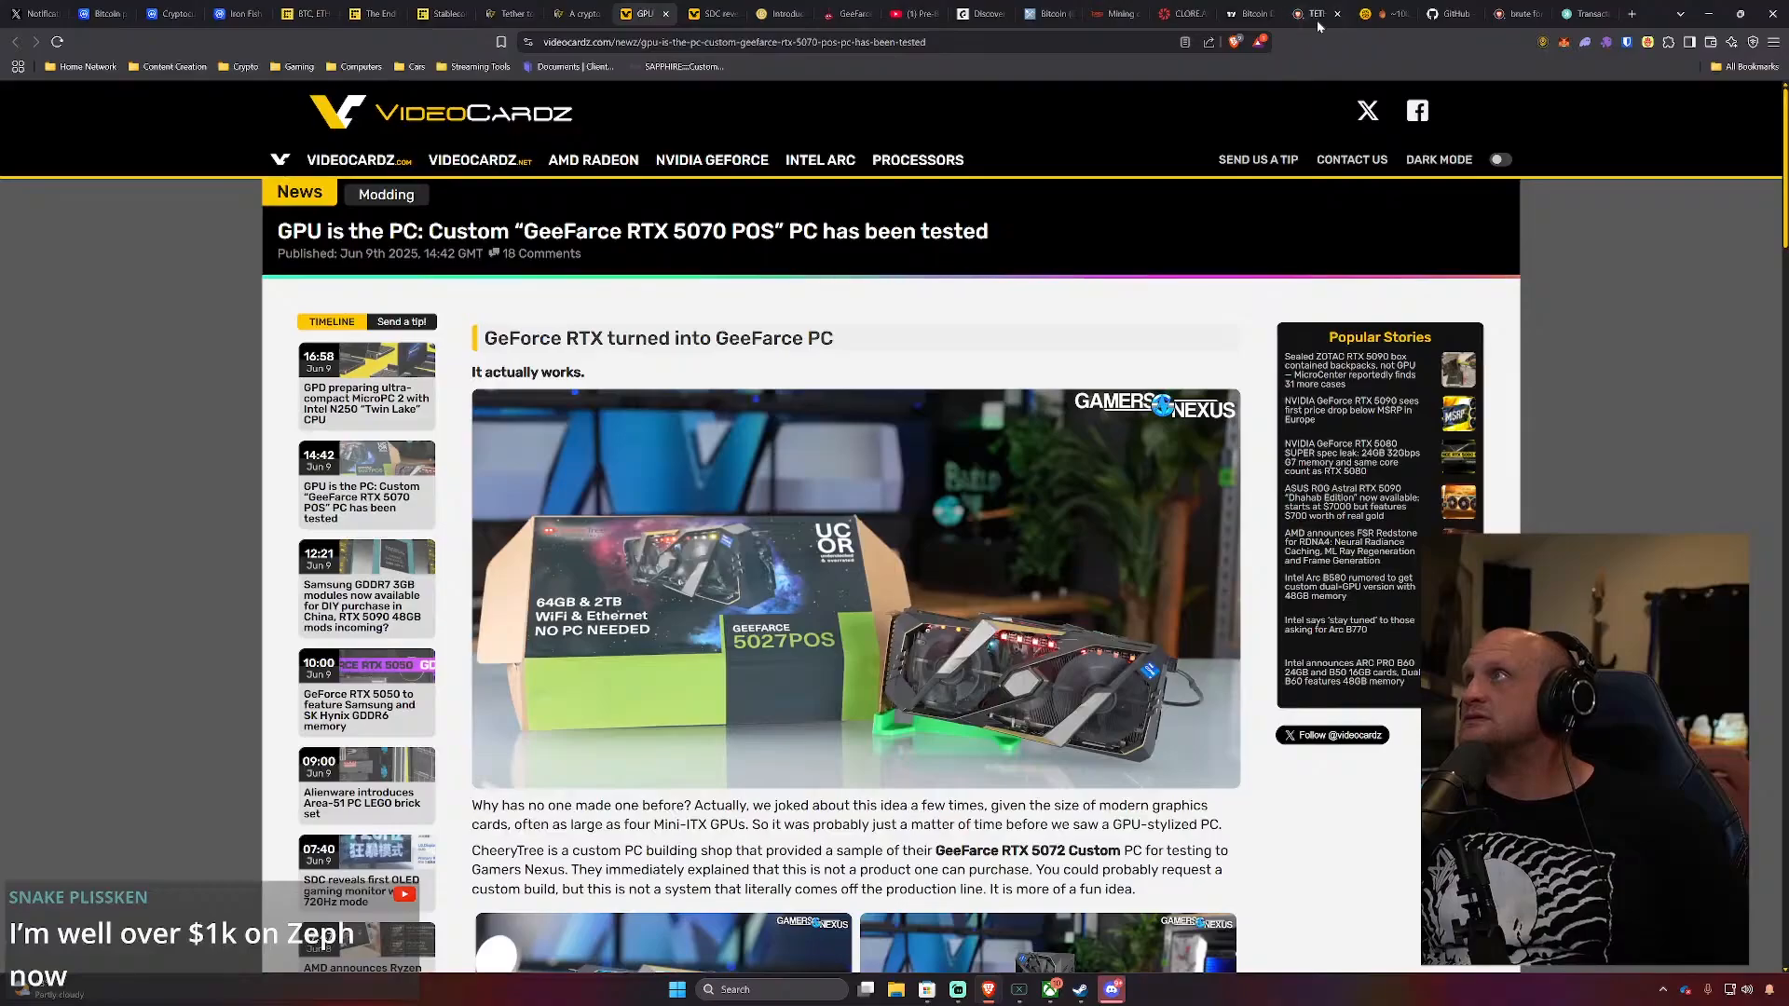
# Switch to the CherryTree GeeFarce 5027POS Micro Computer product page
pyautogui.click(726, 13)
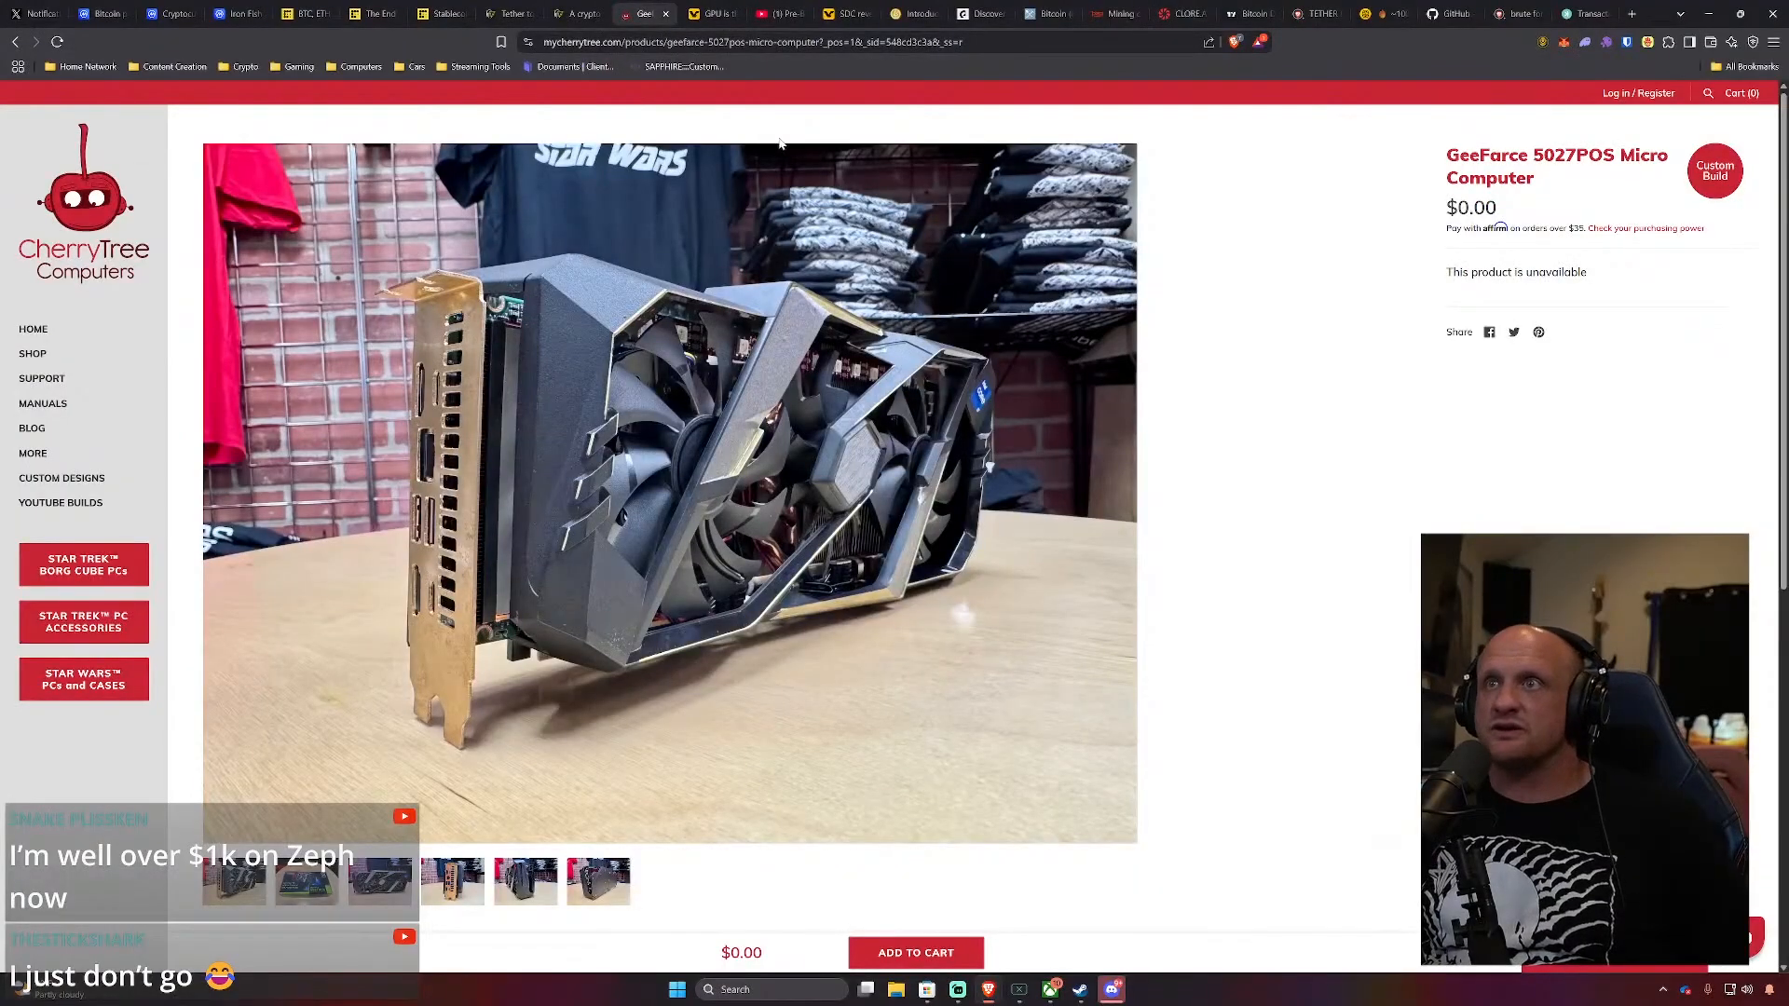
# Read the GeeFarce description and specs, then view the boxed product and rear-ports gallery photos
pyautogui.scroll(-3)
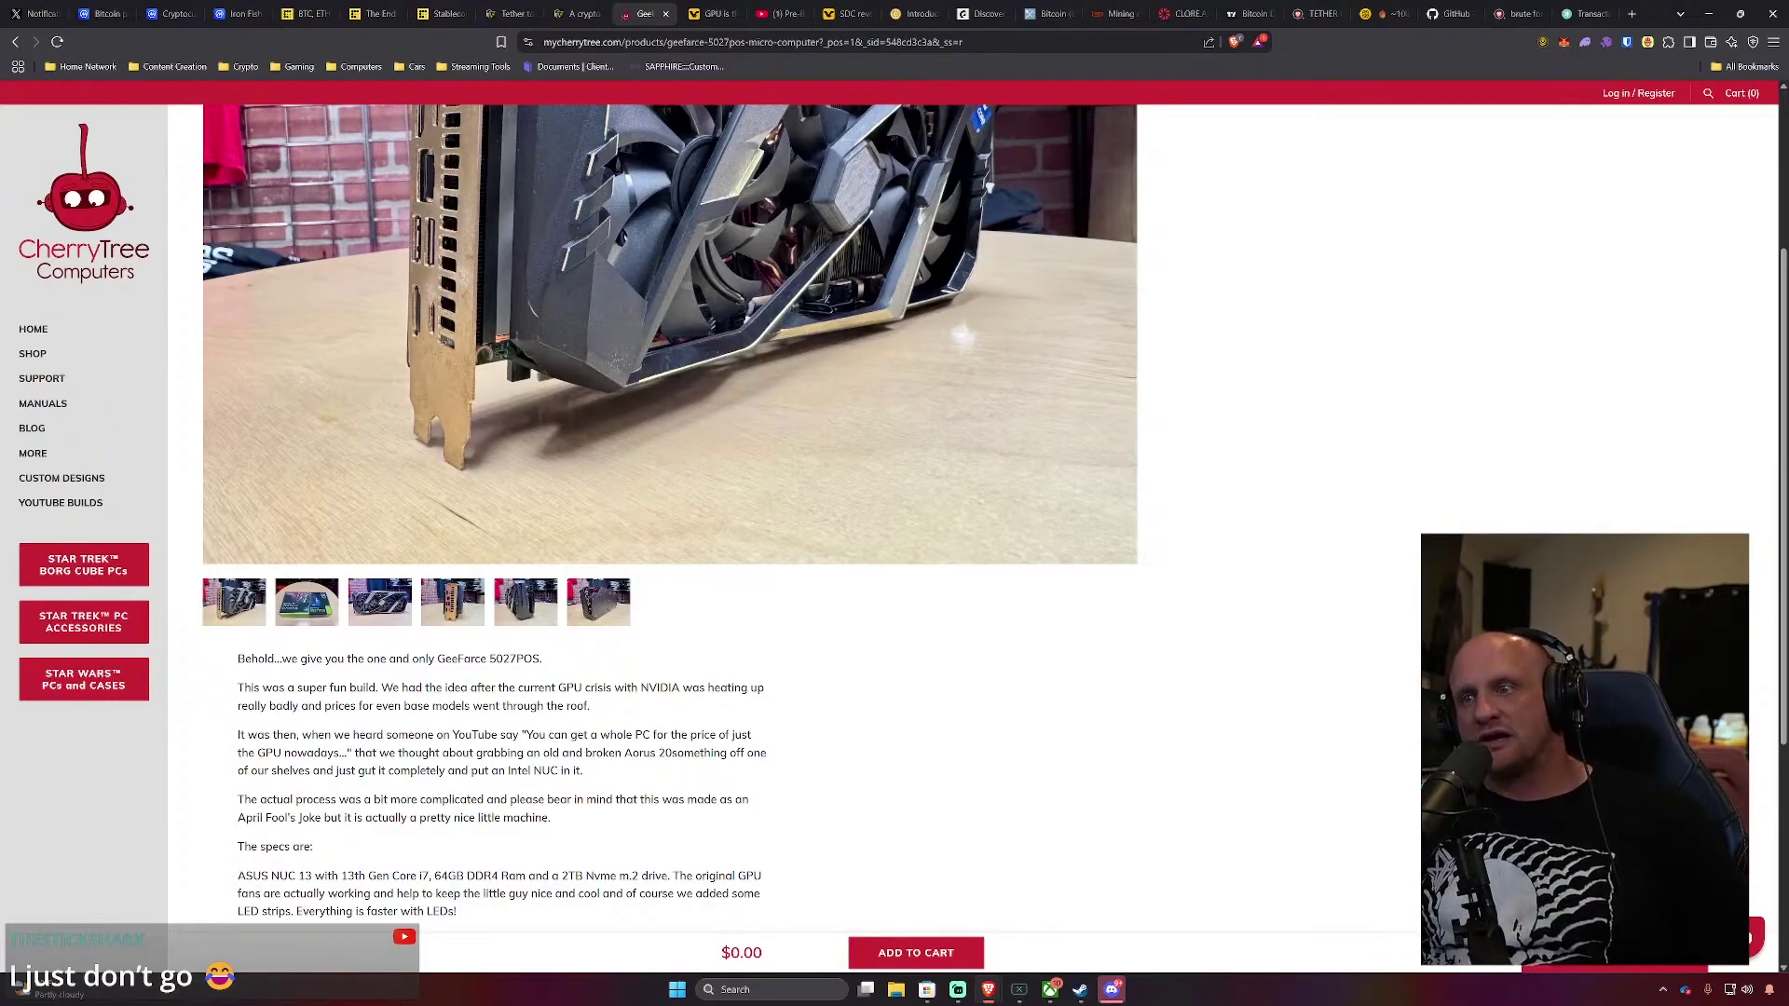
pyautogui.scroll(-3)
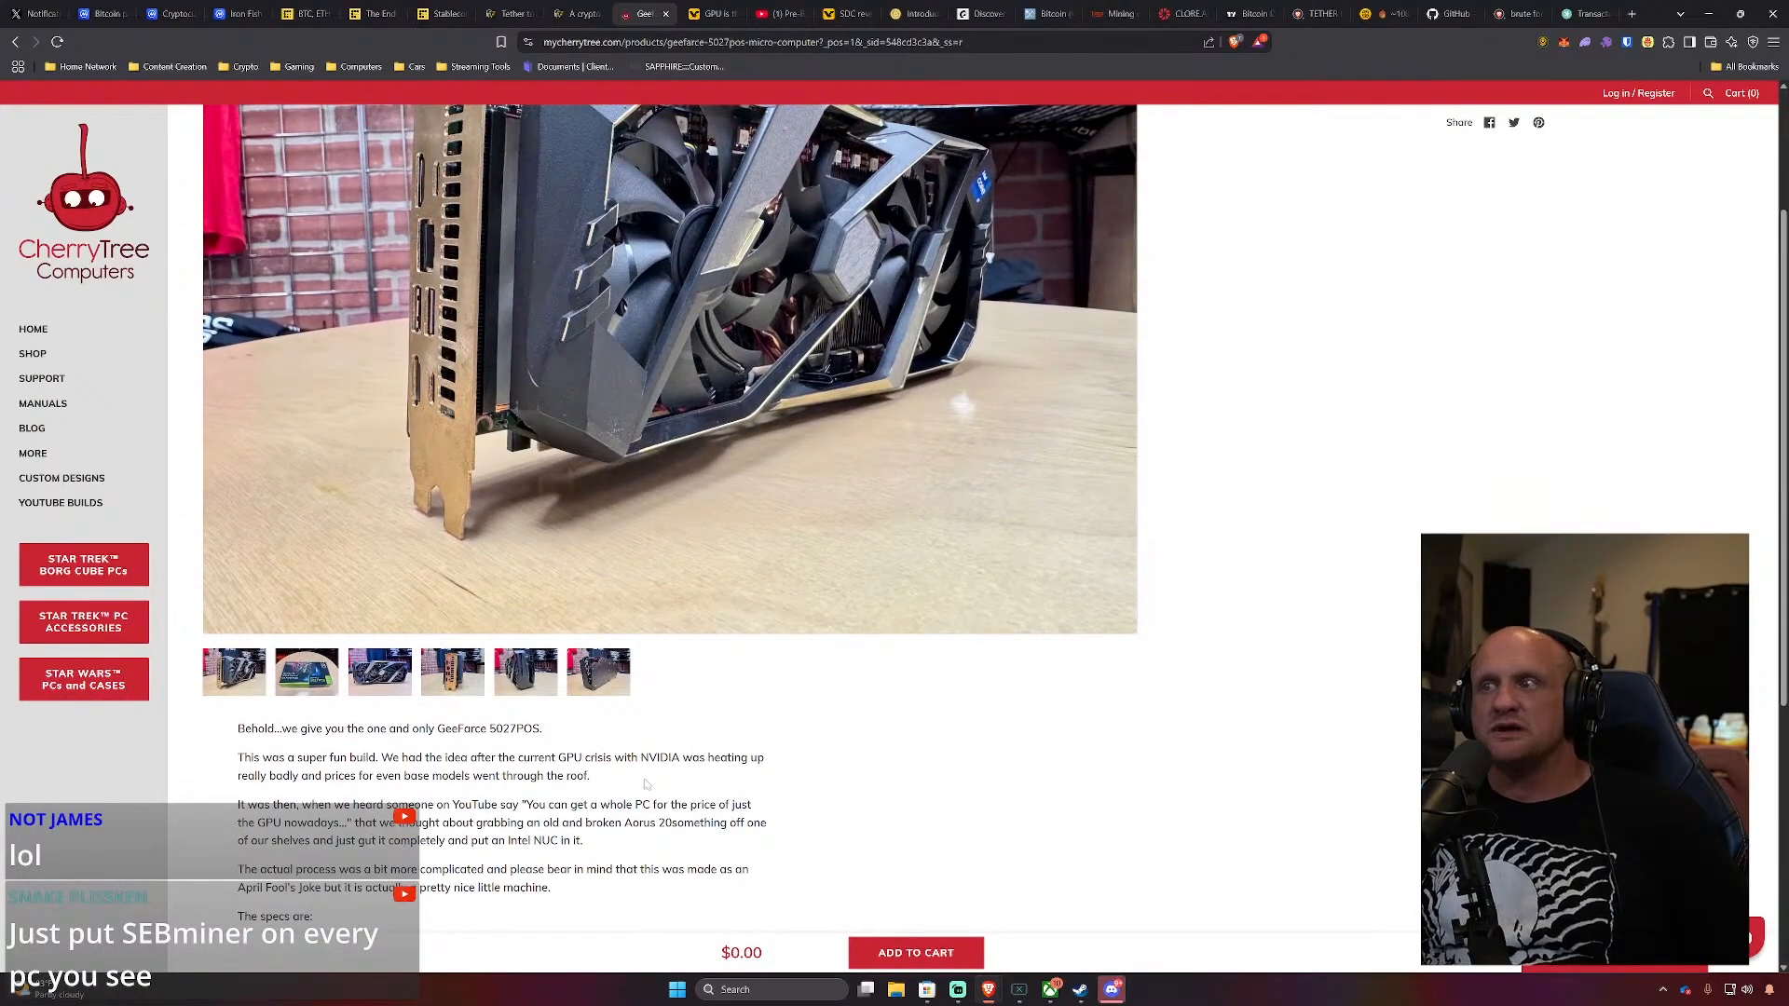
pyautogui.click(306, 671)
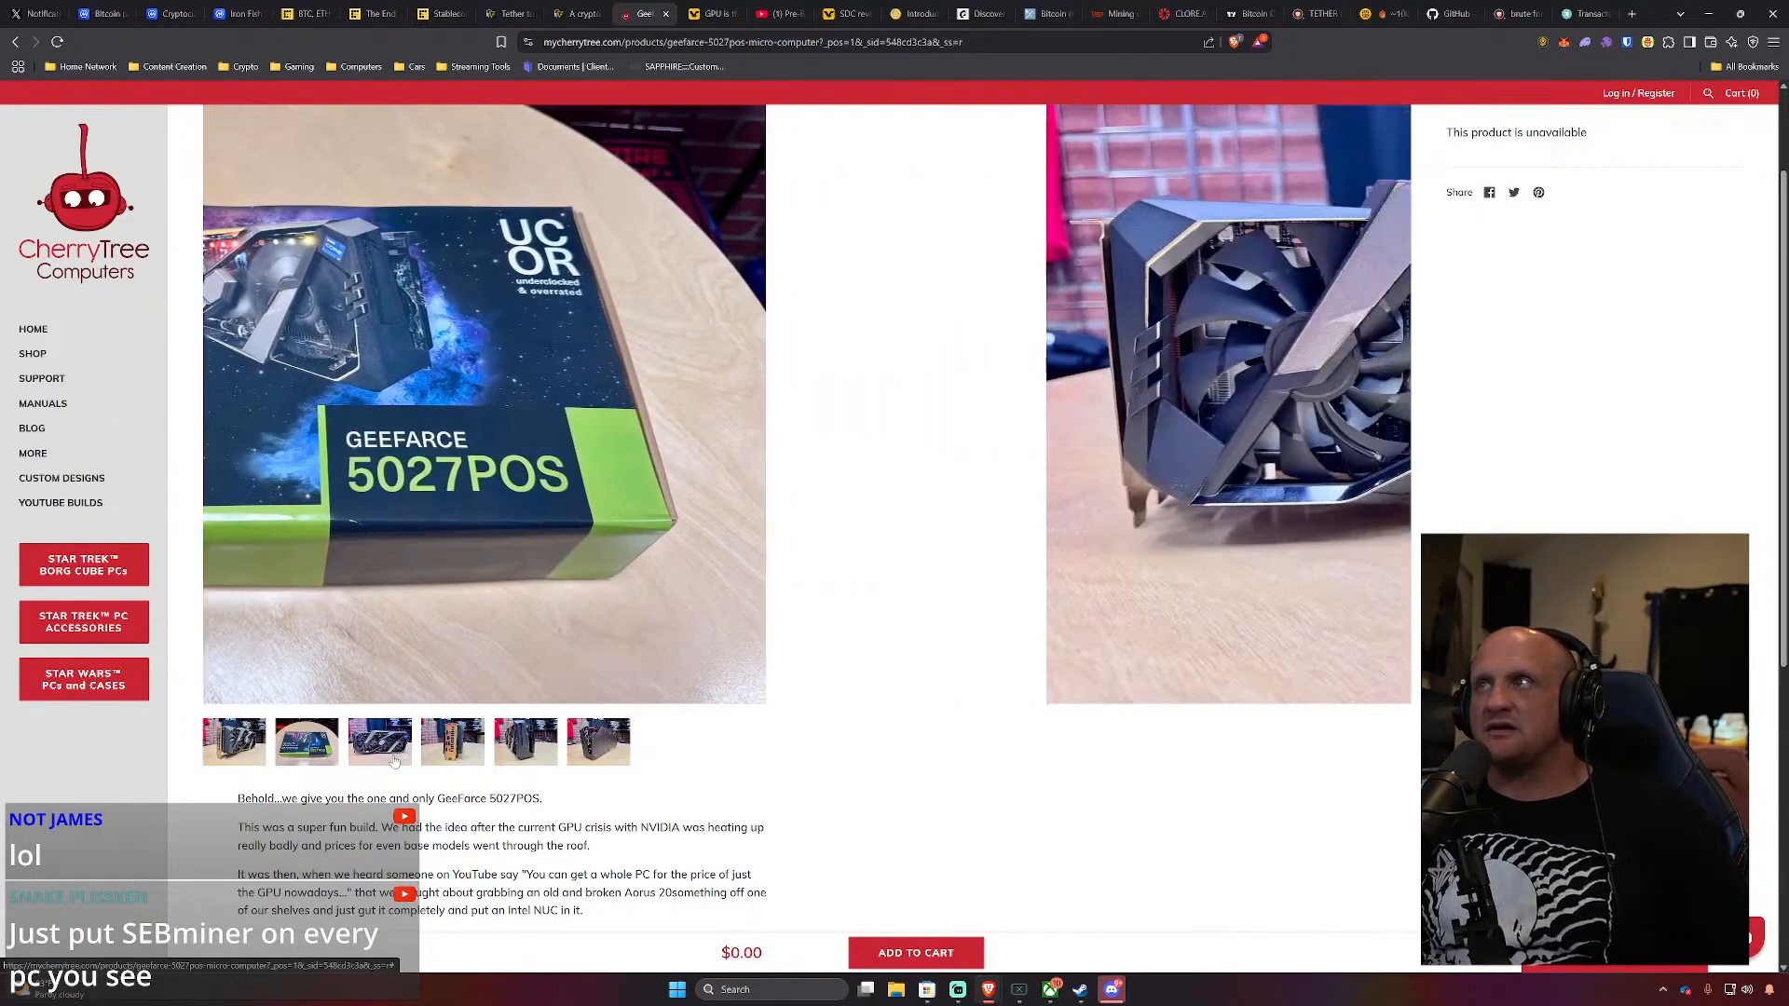
pyautogui.click(525, 742)
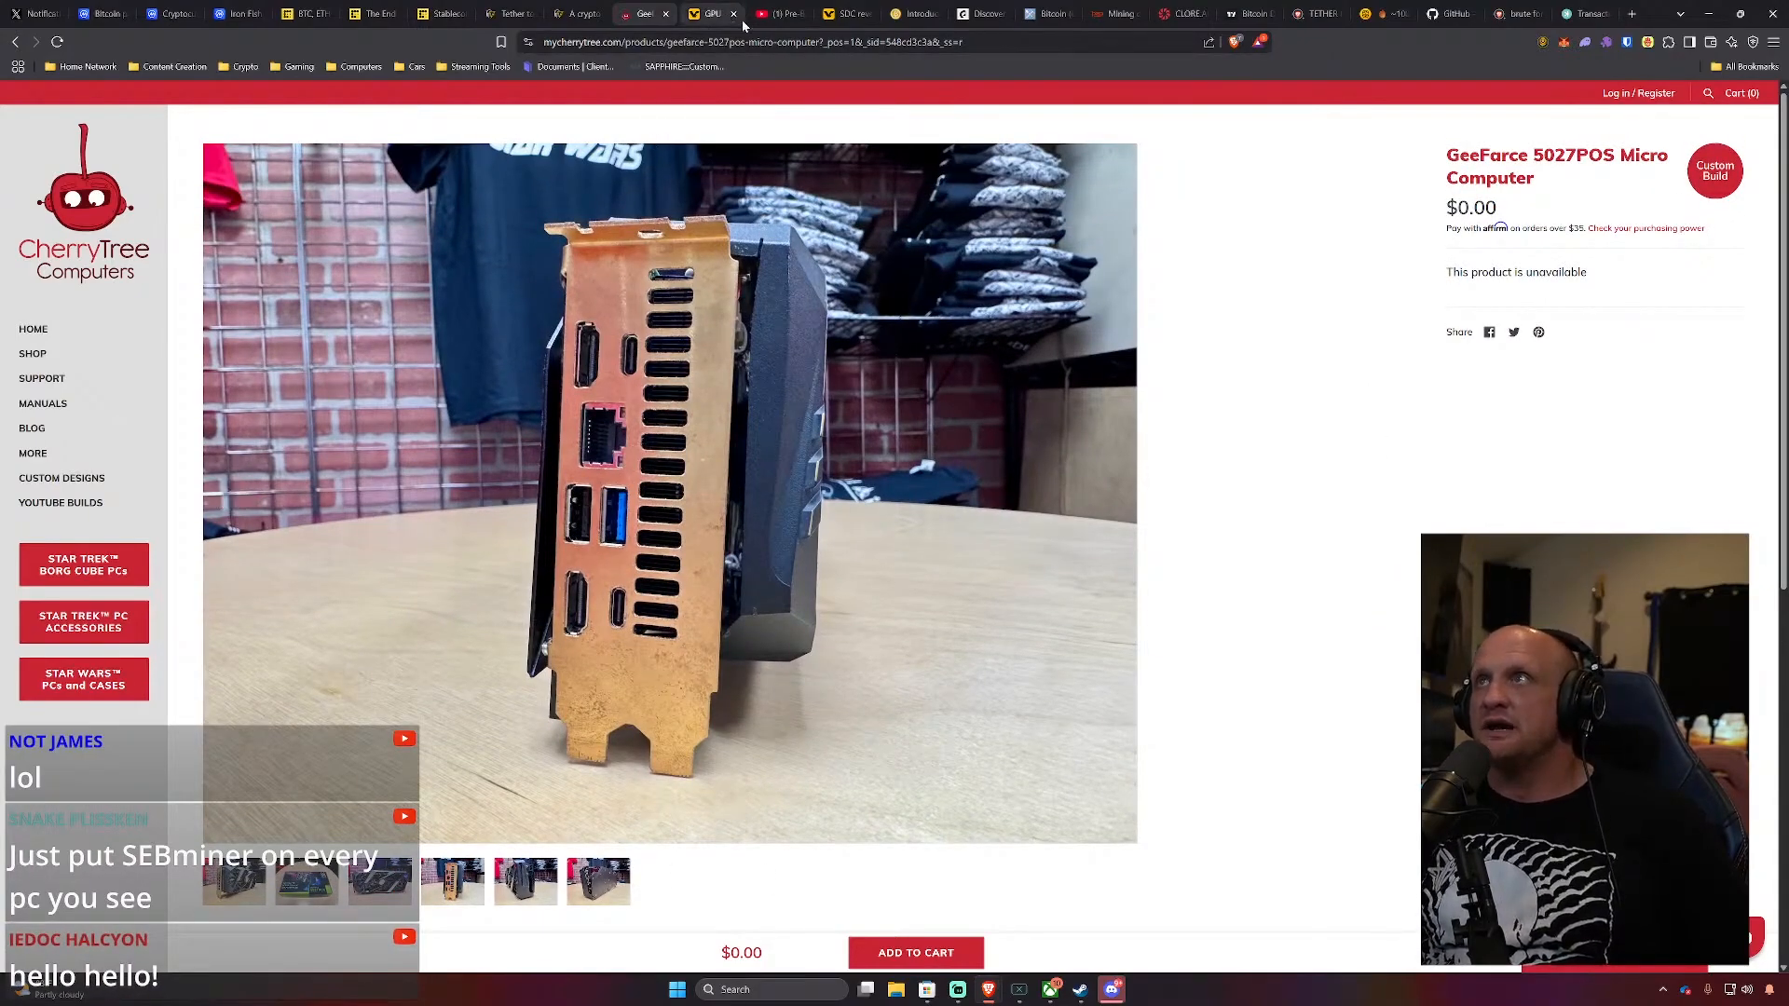
# Switch to the Gamers Nexus CherryTree RTX 5027 POS teardown video on YouTube
pyautogui.click(779, 15)
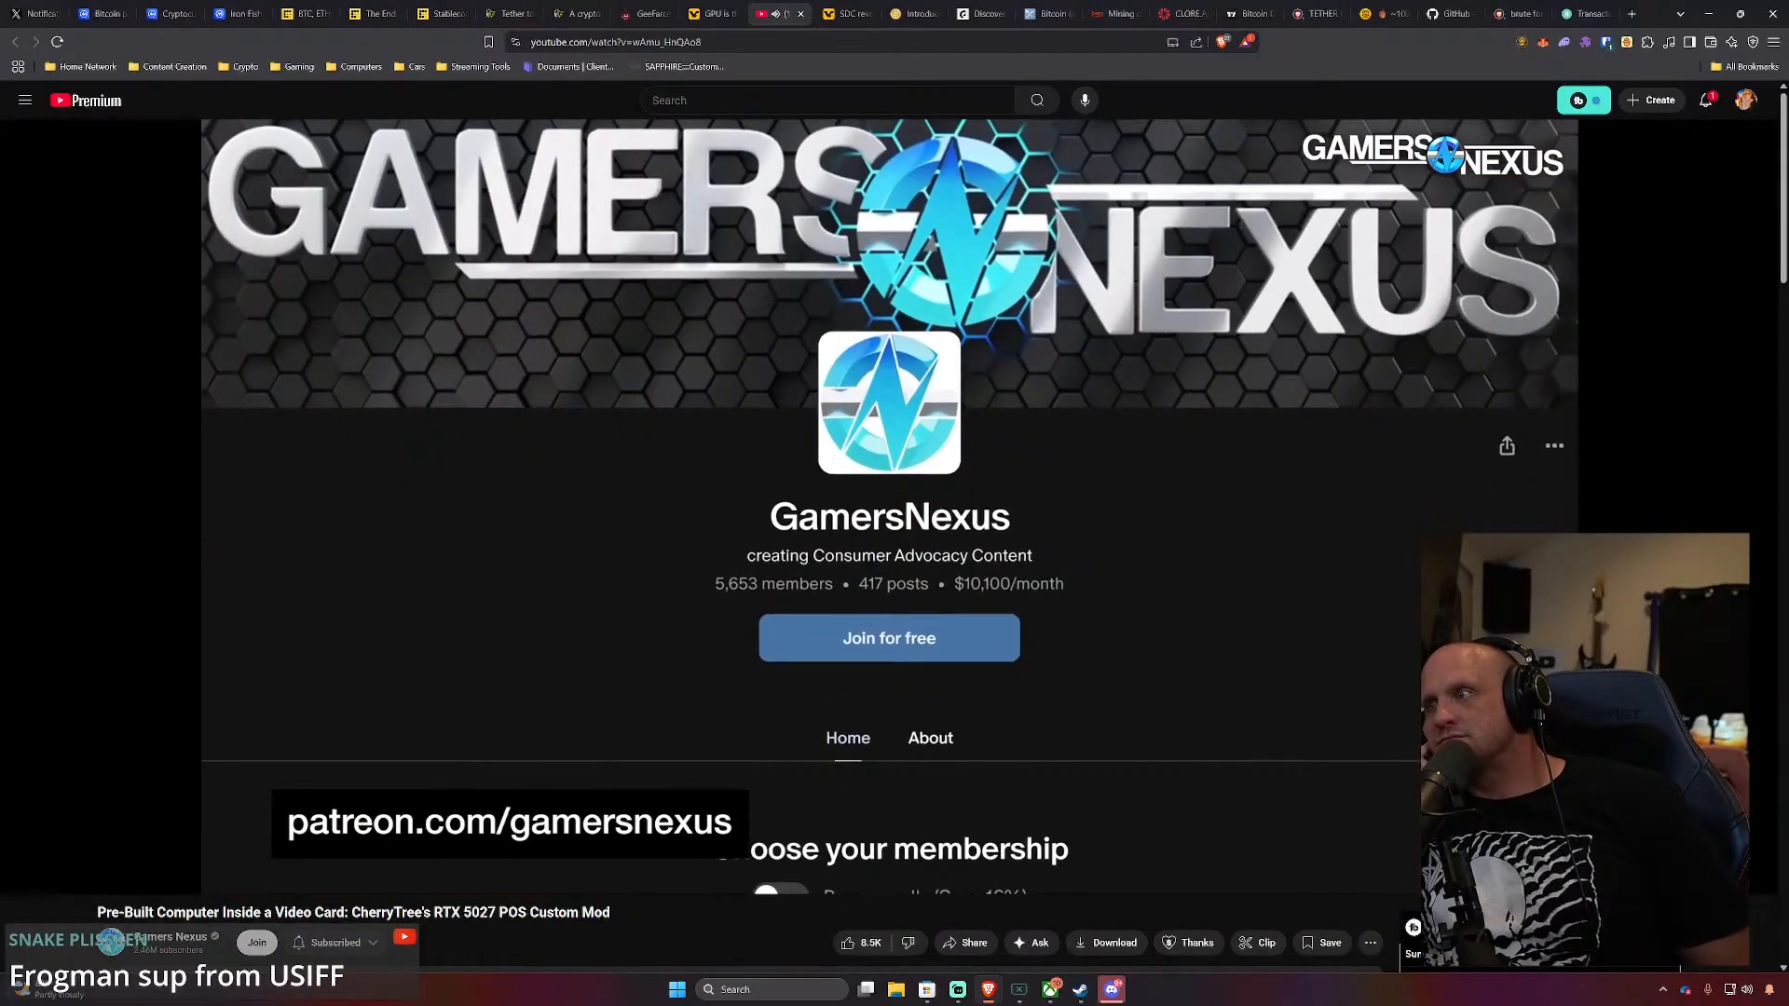
# Scroll the YouTube page while the teardown chapter plays
pyautogui.scroll(-3)
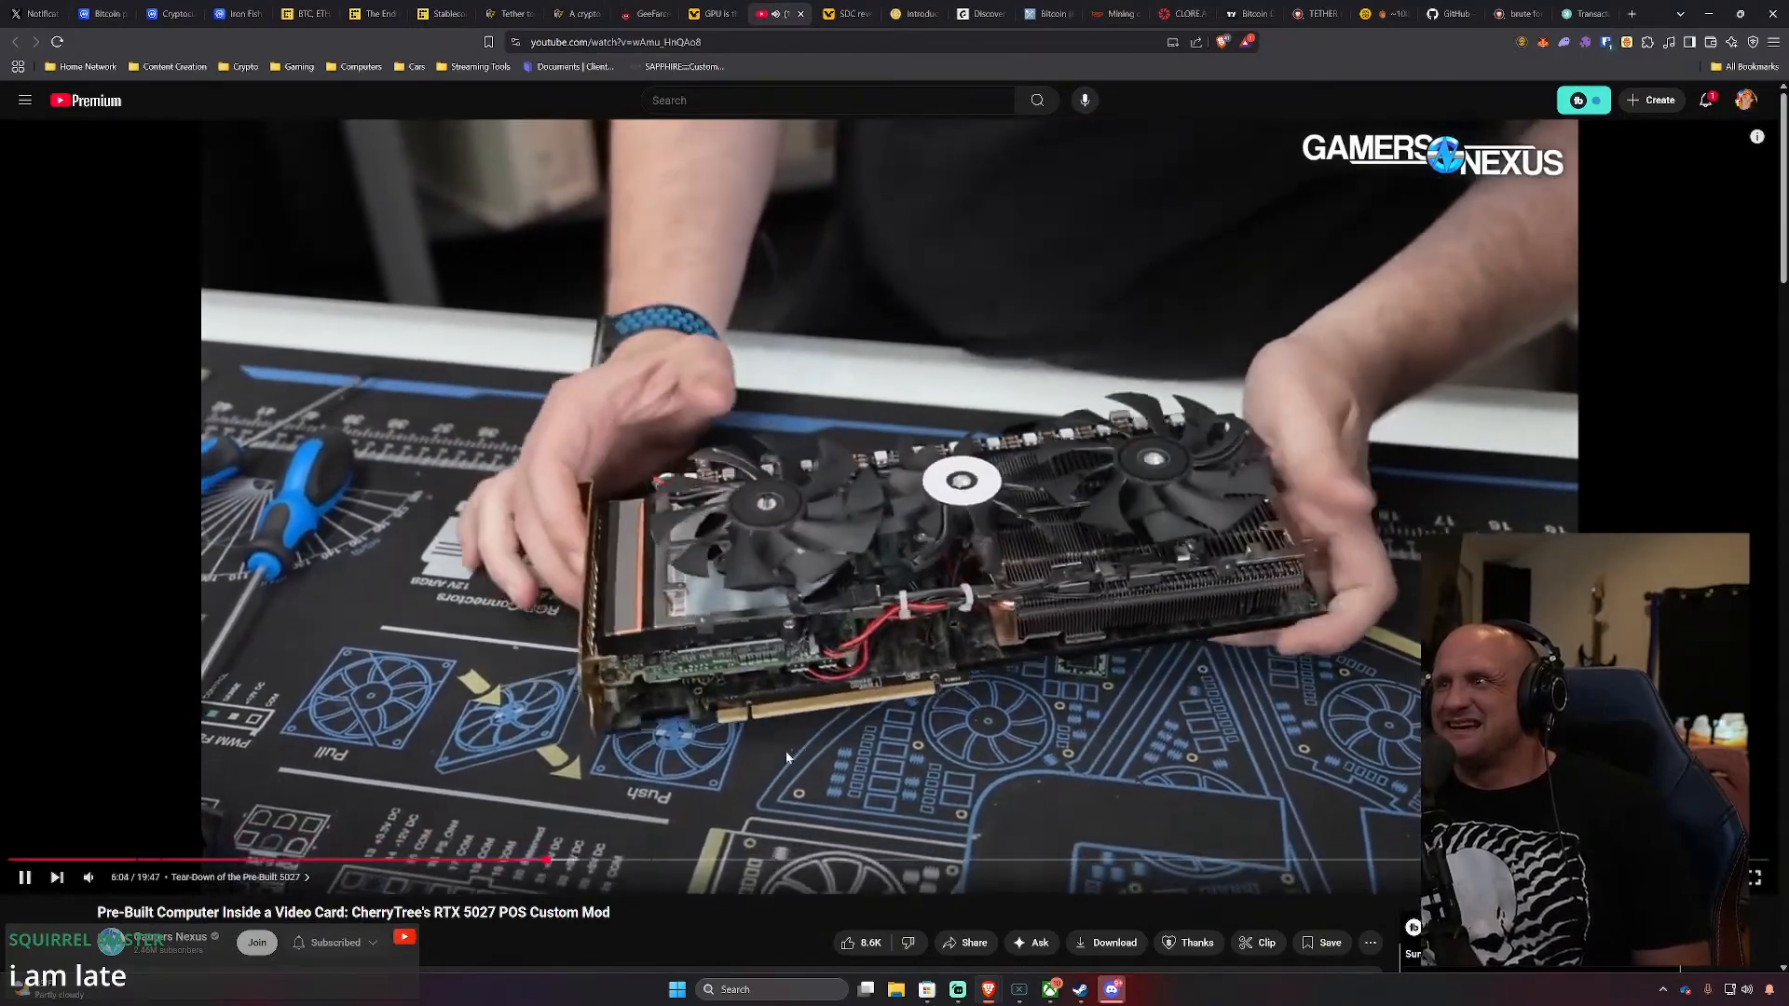
pyautogui.moveTo(872, 720)
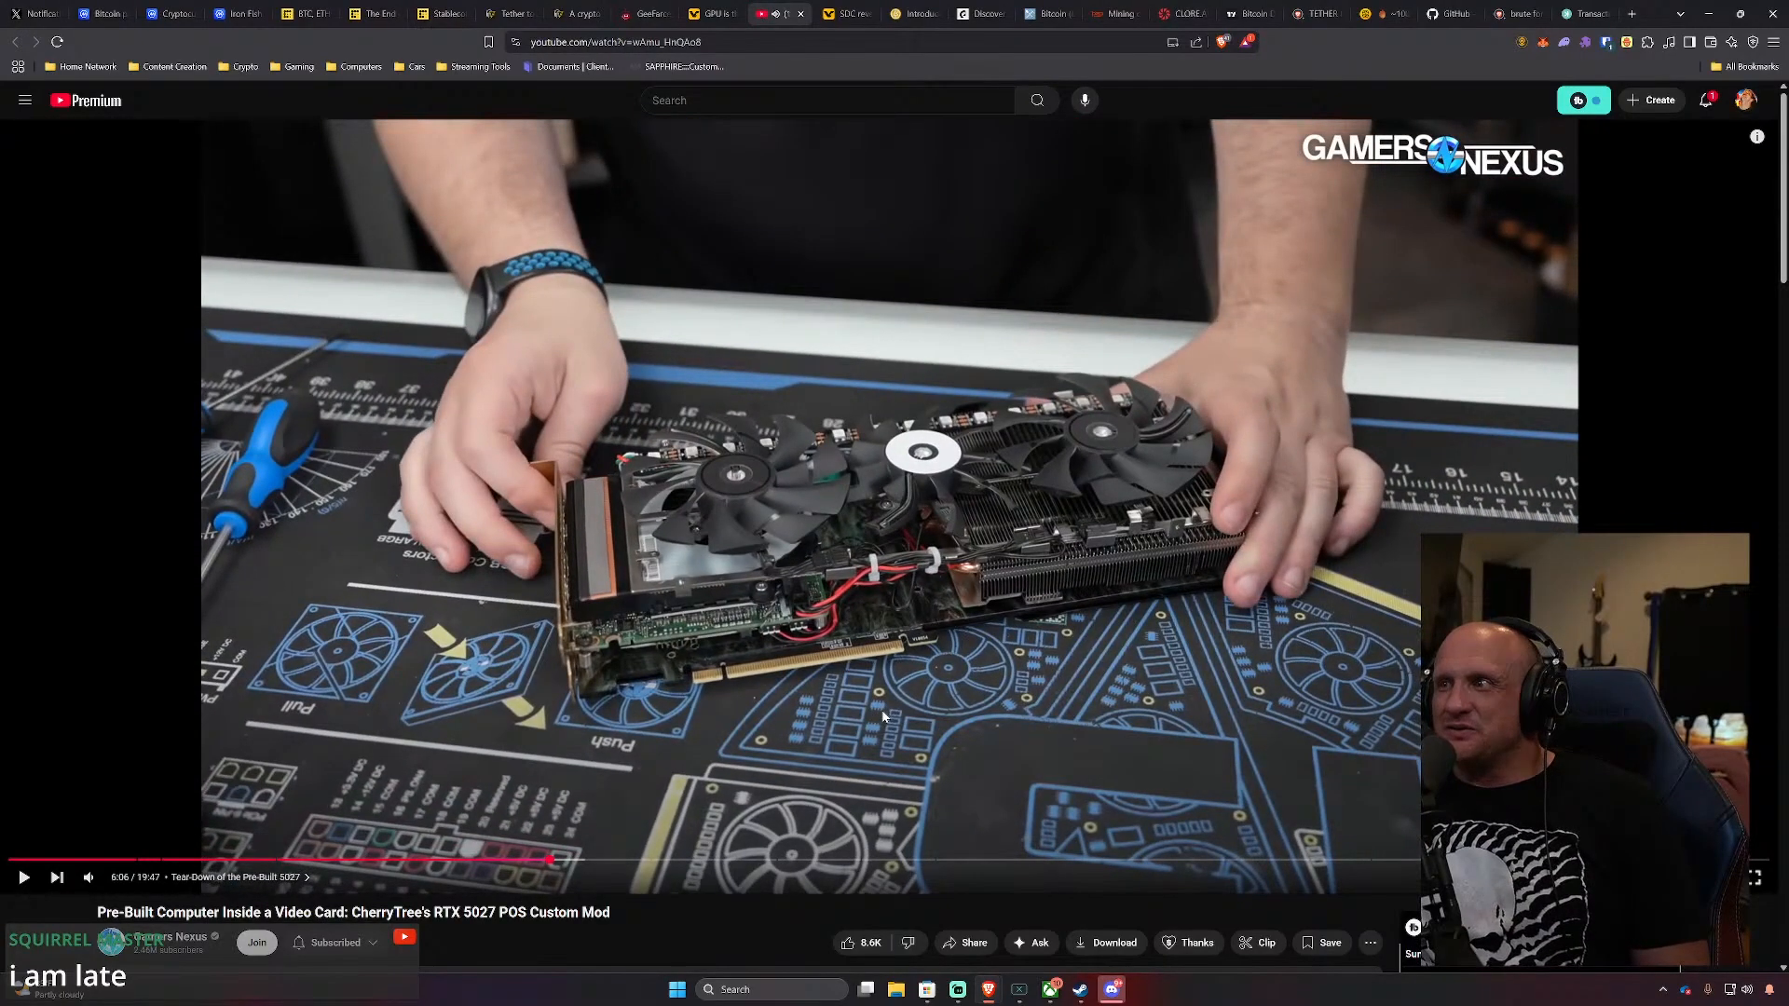
# Resume the teardown video and watch to the backplate view around 7:20
pyautogui.click(26, 878)
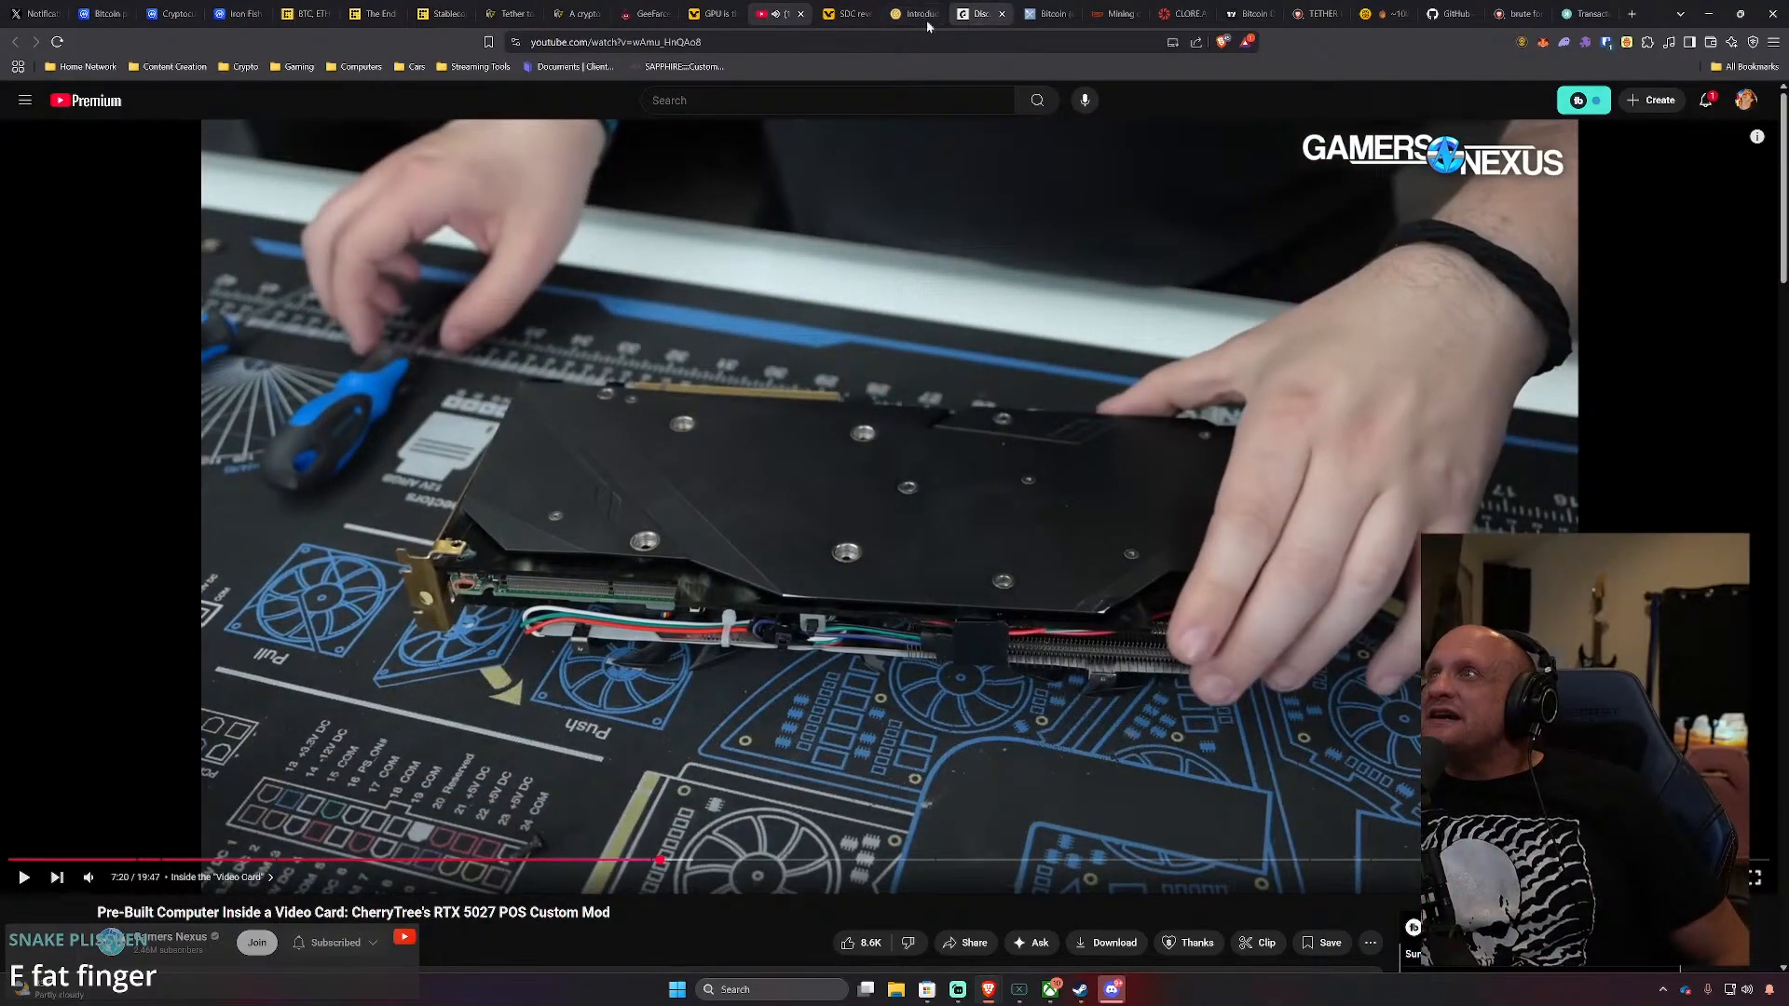
# Switch to the CherryTree homepage and scroll to its categories and featured products
pyautogui.click(648, 15)
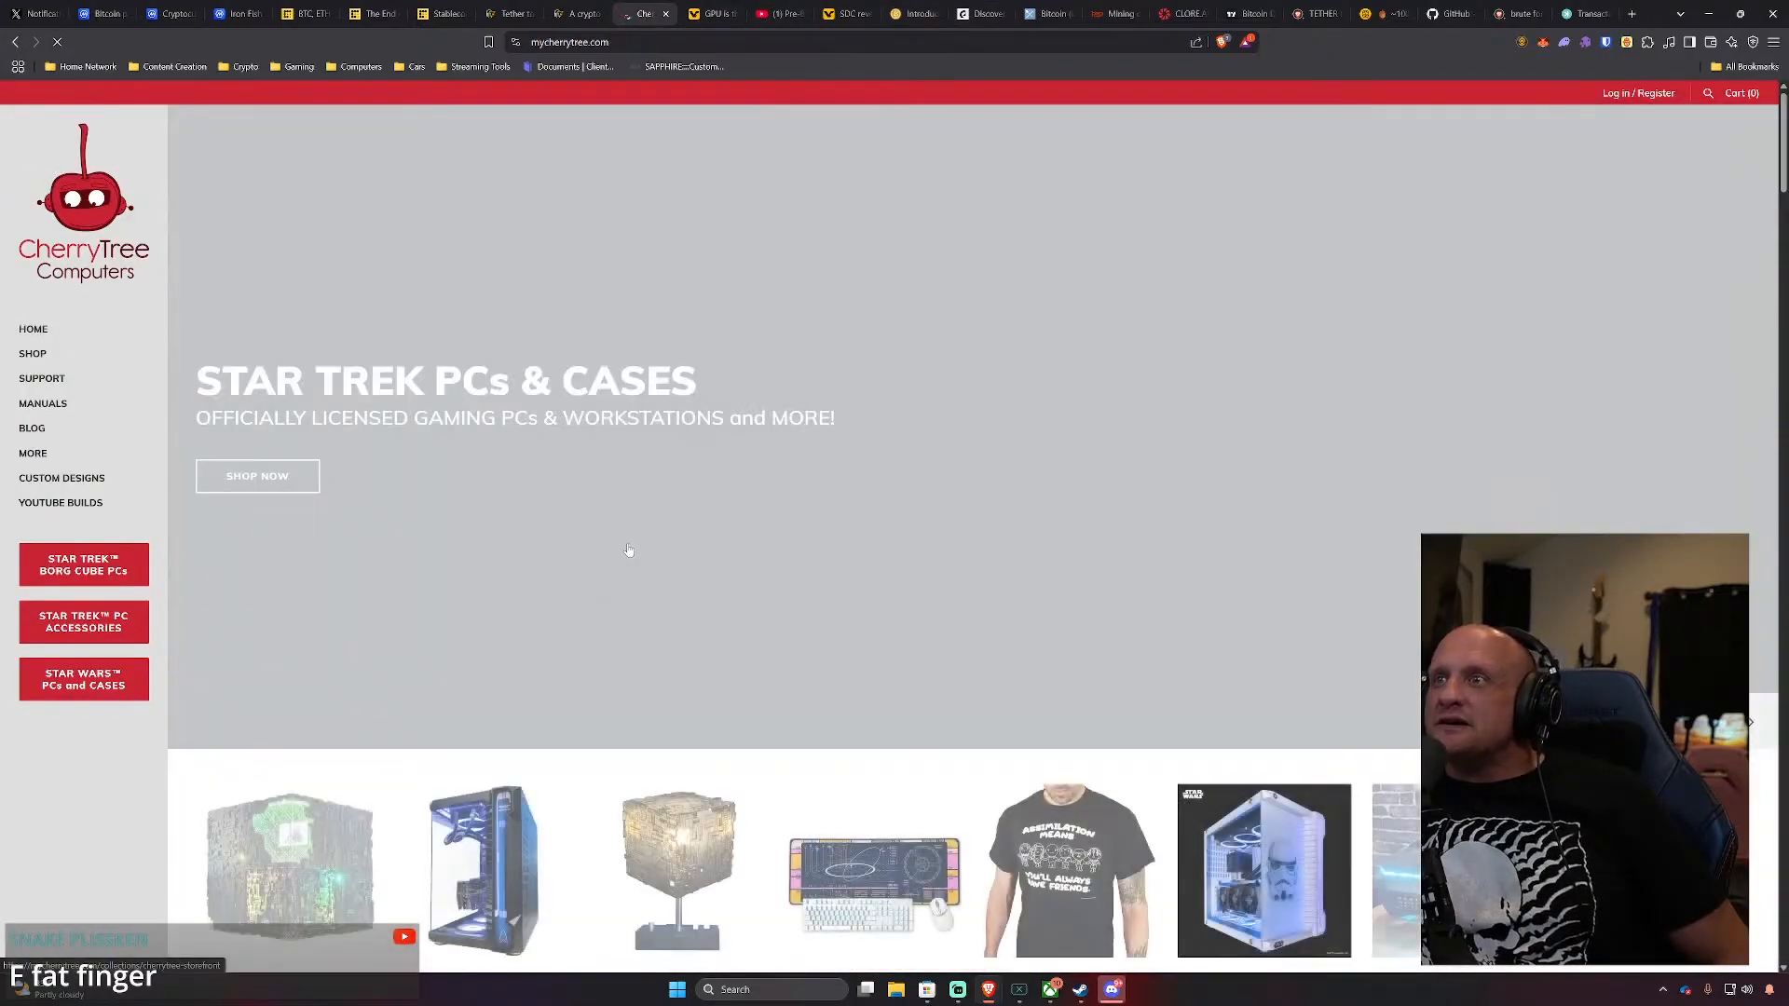
pyautogui.scroll(-3)
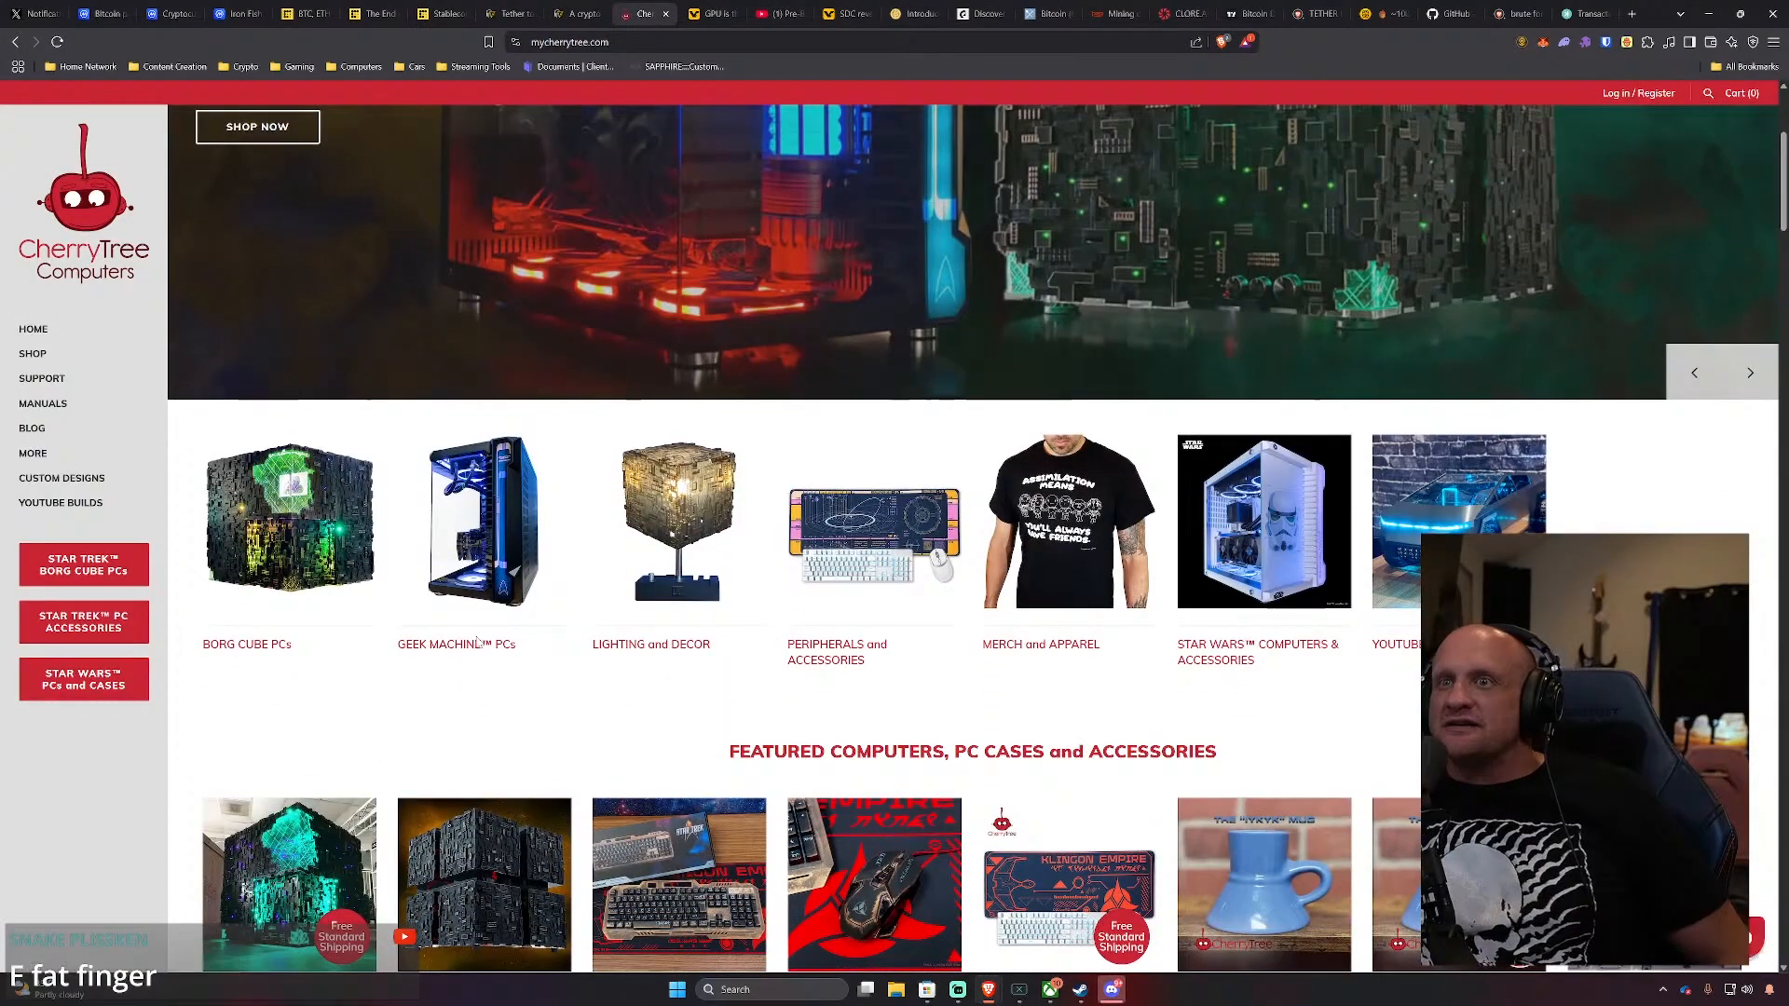
pyautogui.scroll(-3)
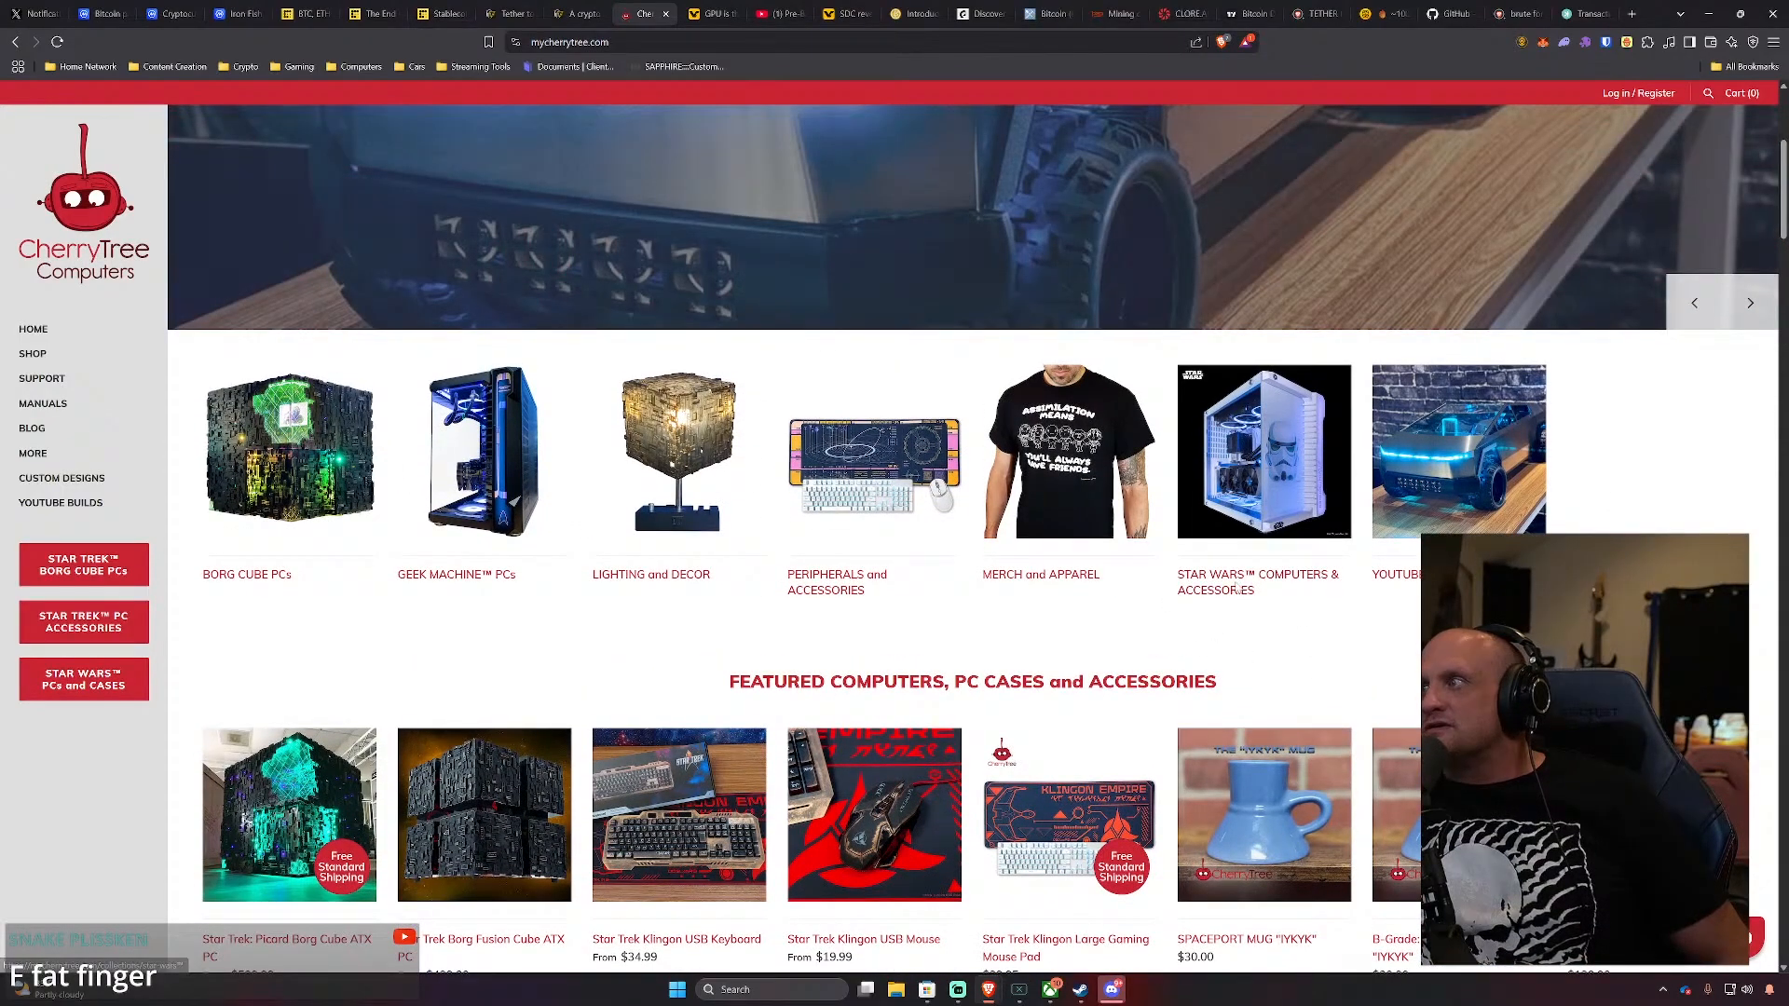
# From the Star Wars collection, view the Darth Vader PC Case page and another gallery photo
pyautogui.click(1263, 451)
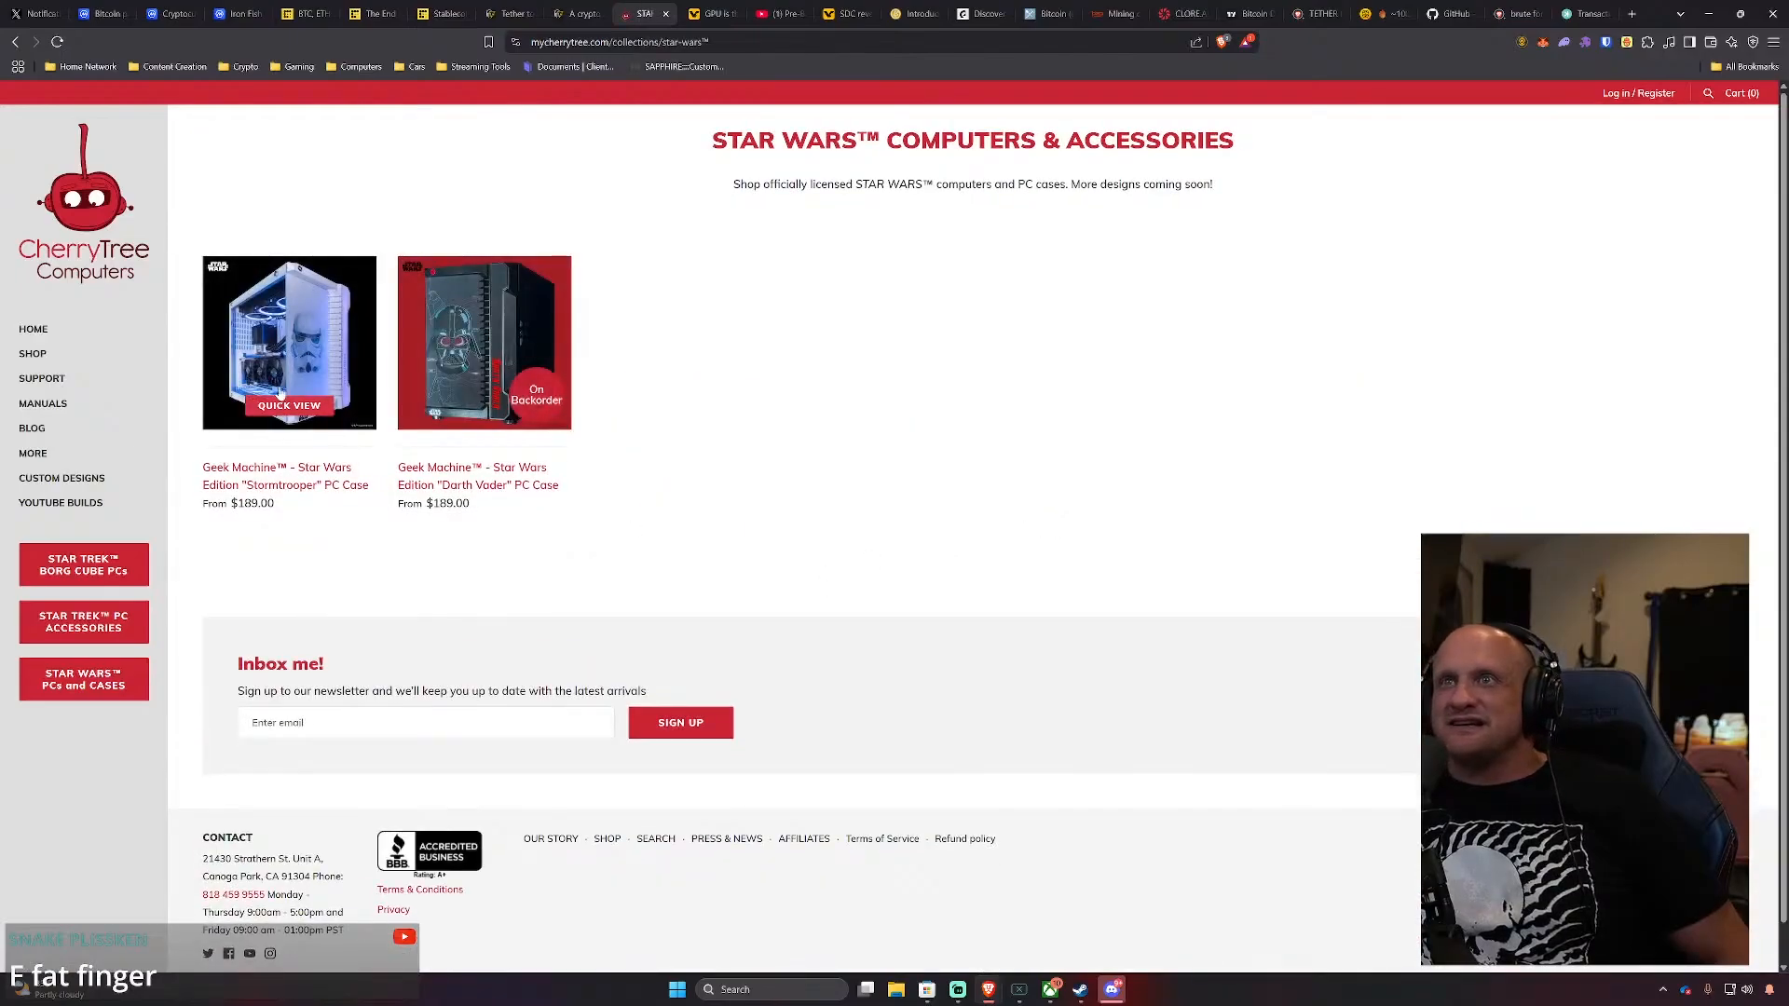
pyautogui.moveTo(480, 343)
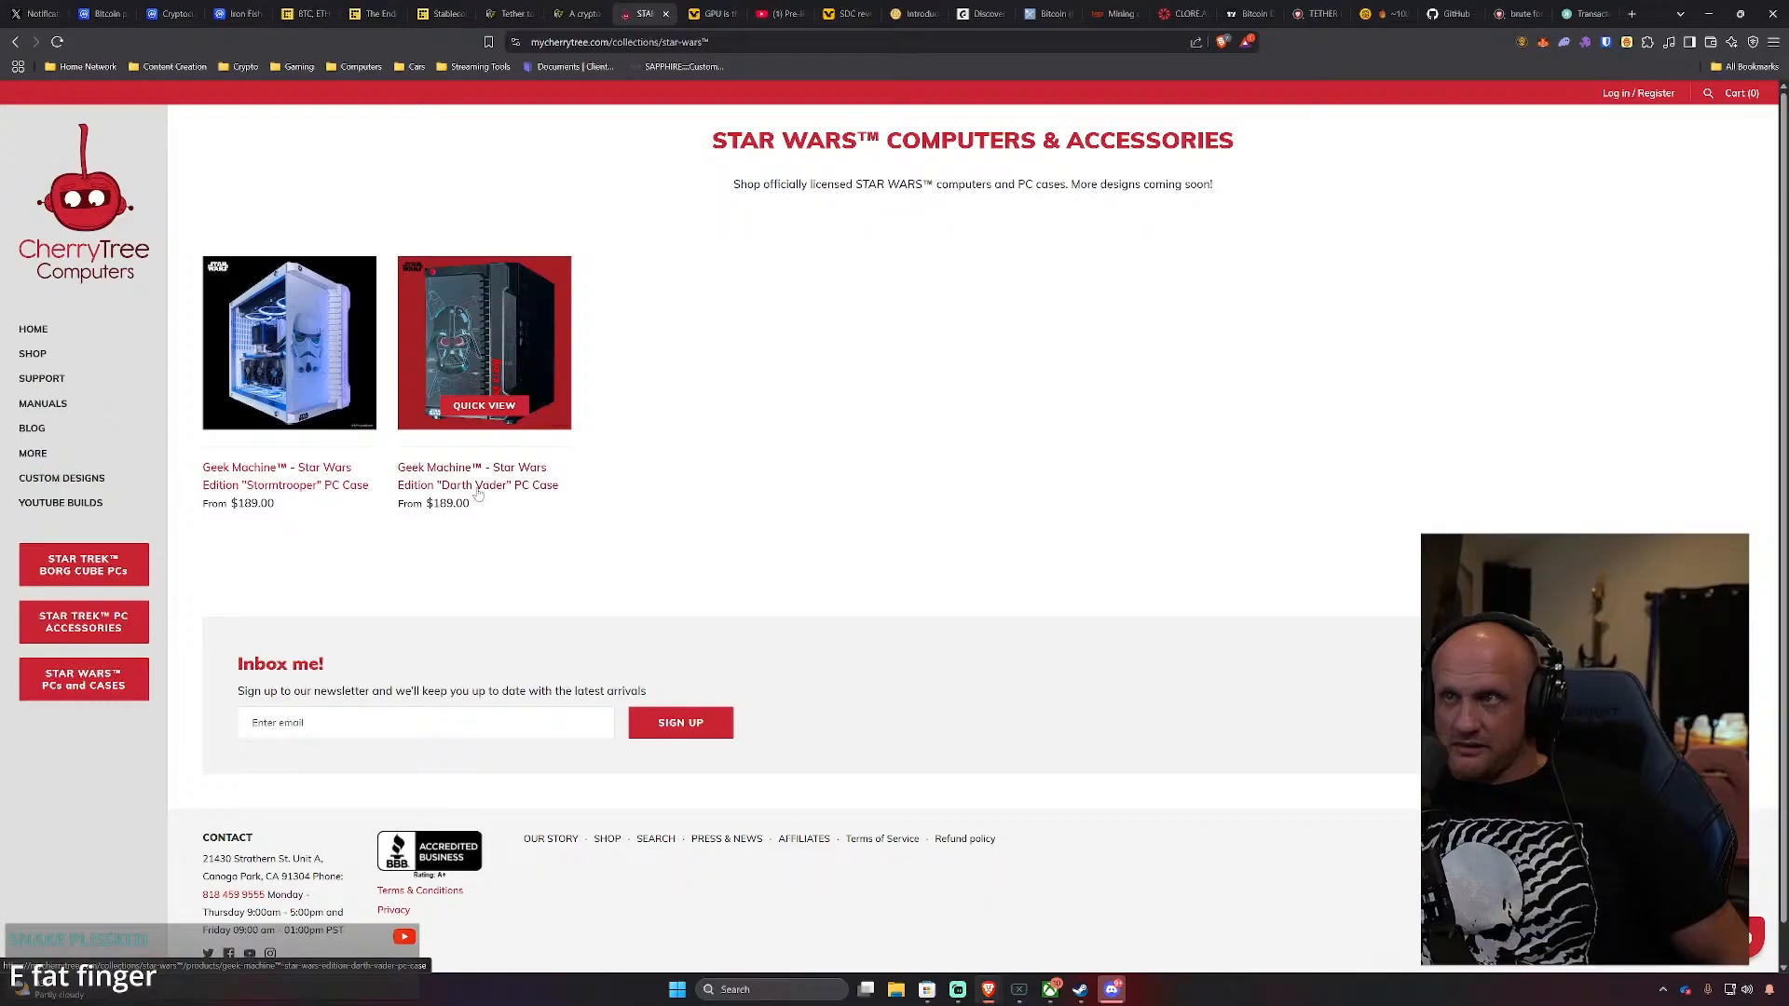
pyautogui.click(482, 343)
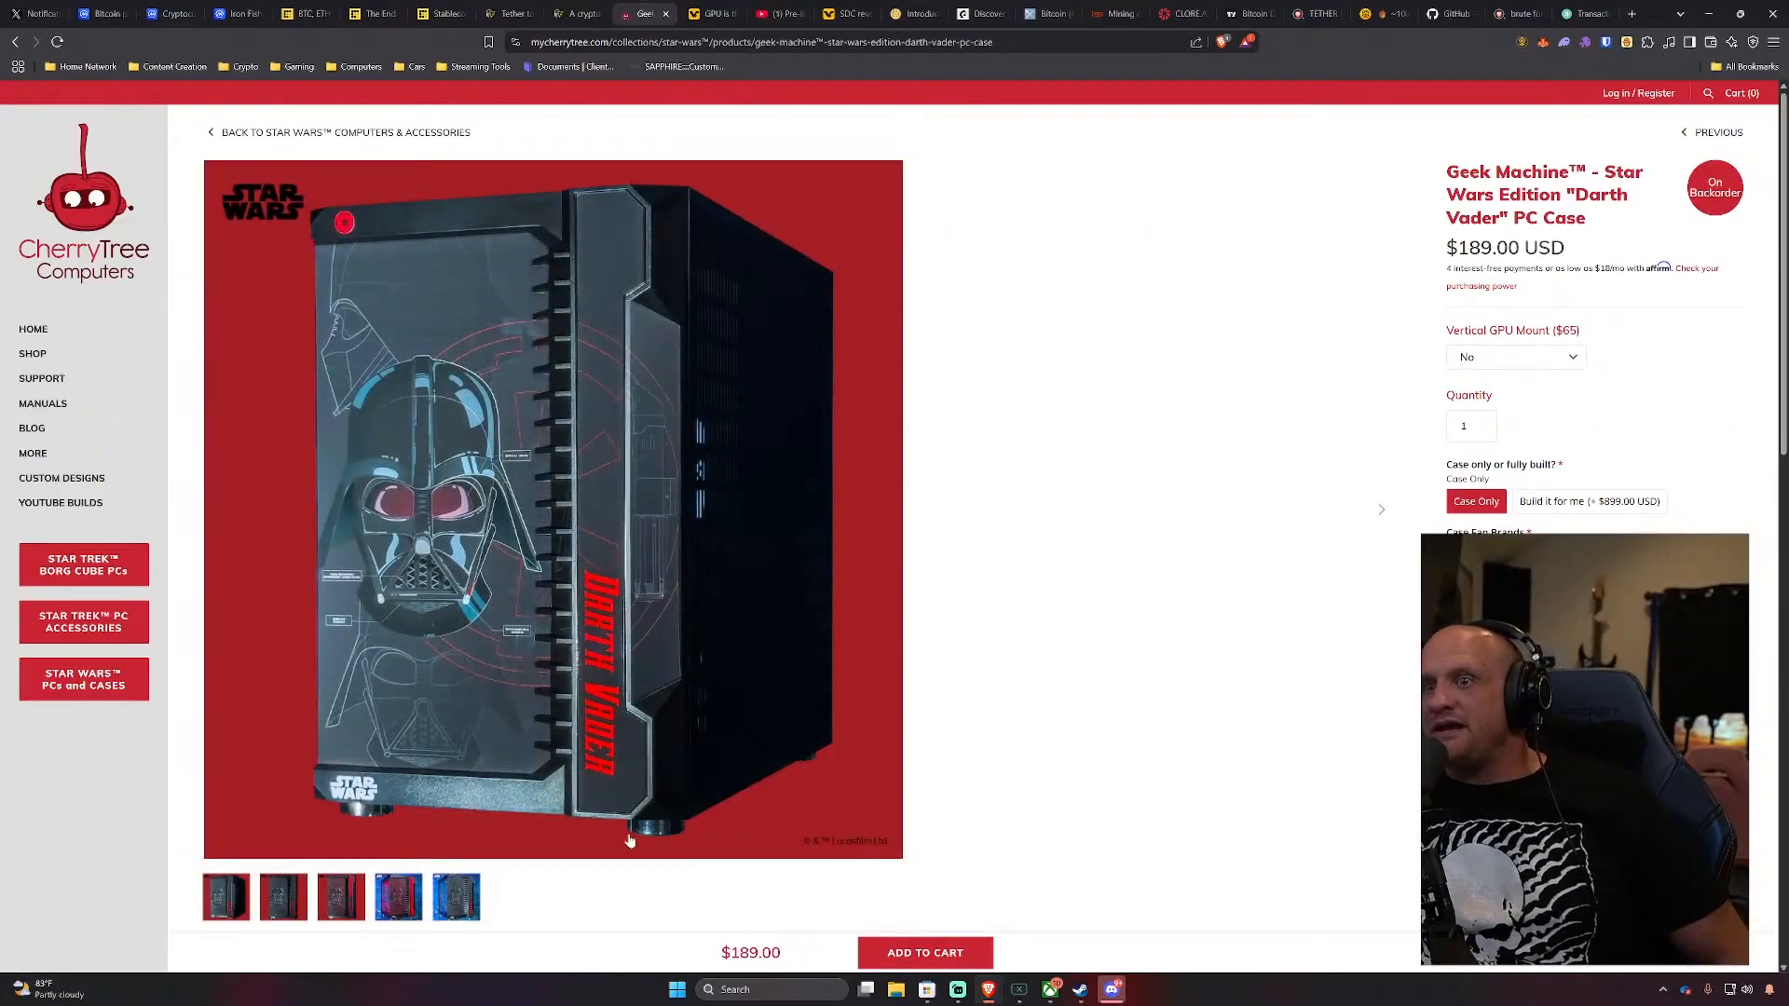
pyautogui.click(341, 896)
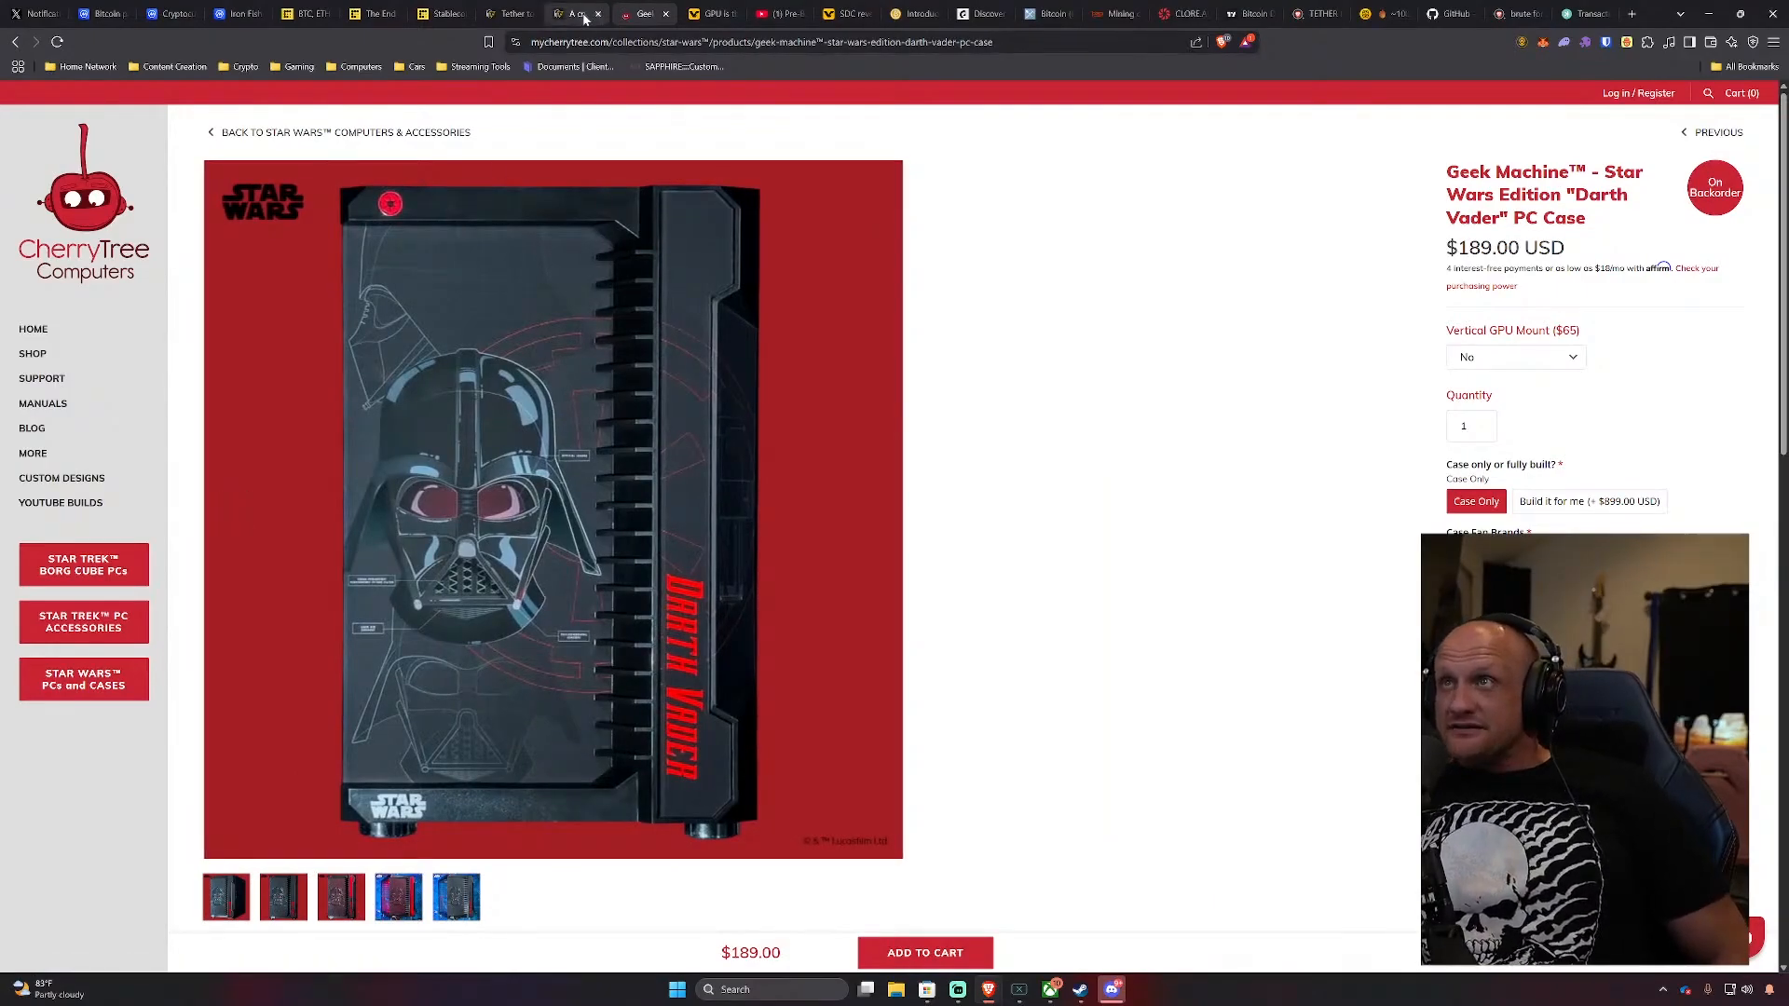
# Return to the Gamers Nexus teardown video and continue playback of the mini-PC board section
pyautogui.click(778, 13)
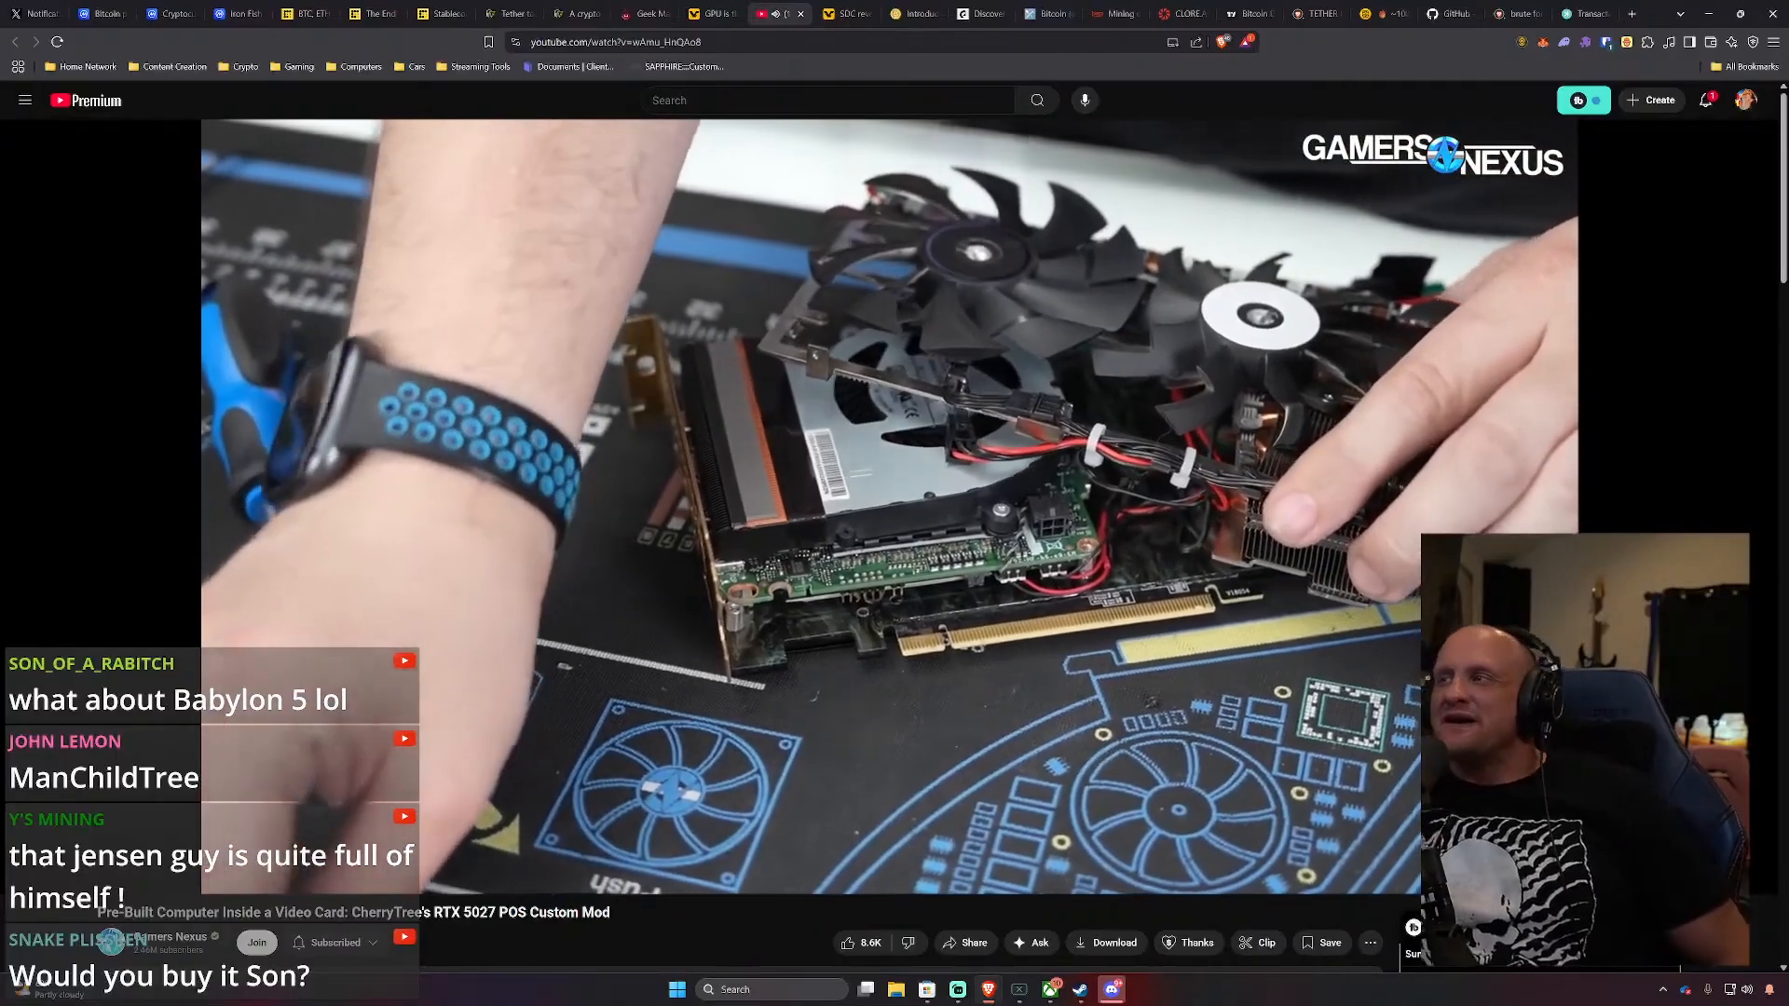
pyautogui.moveTo(1060, 757)
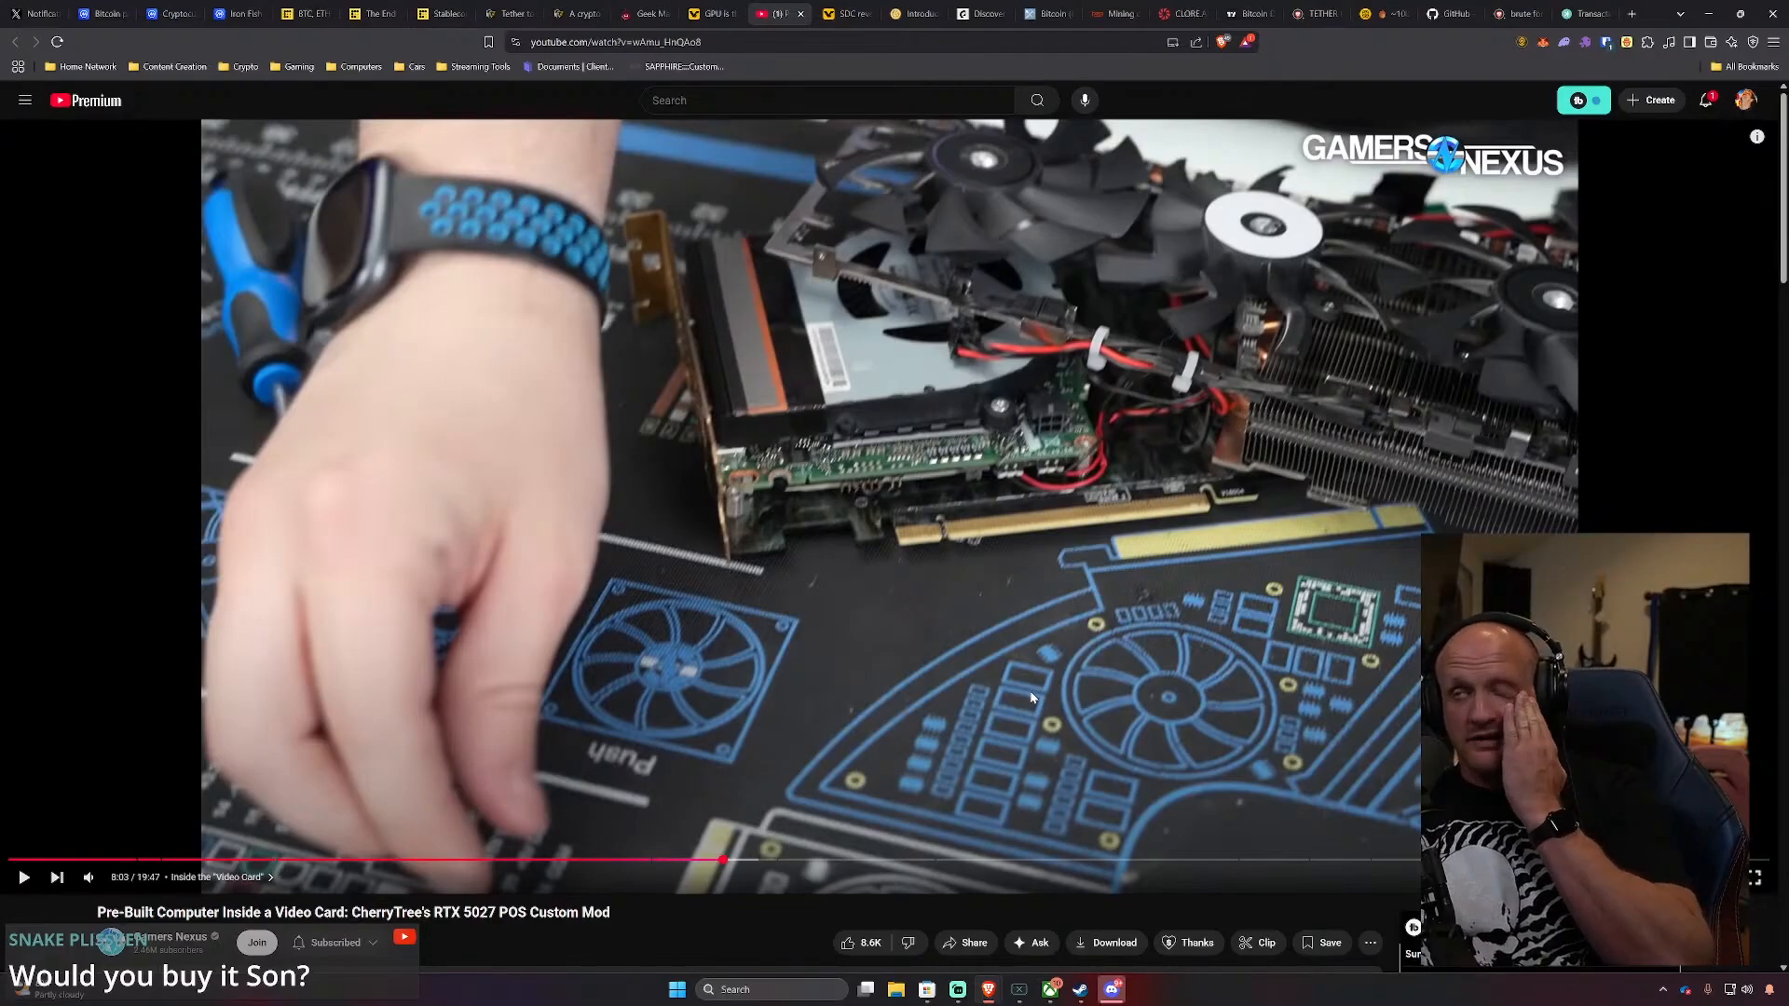
pyautogui.click(891, 503)
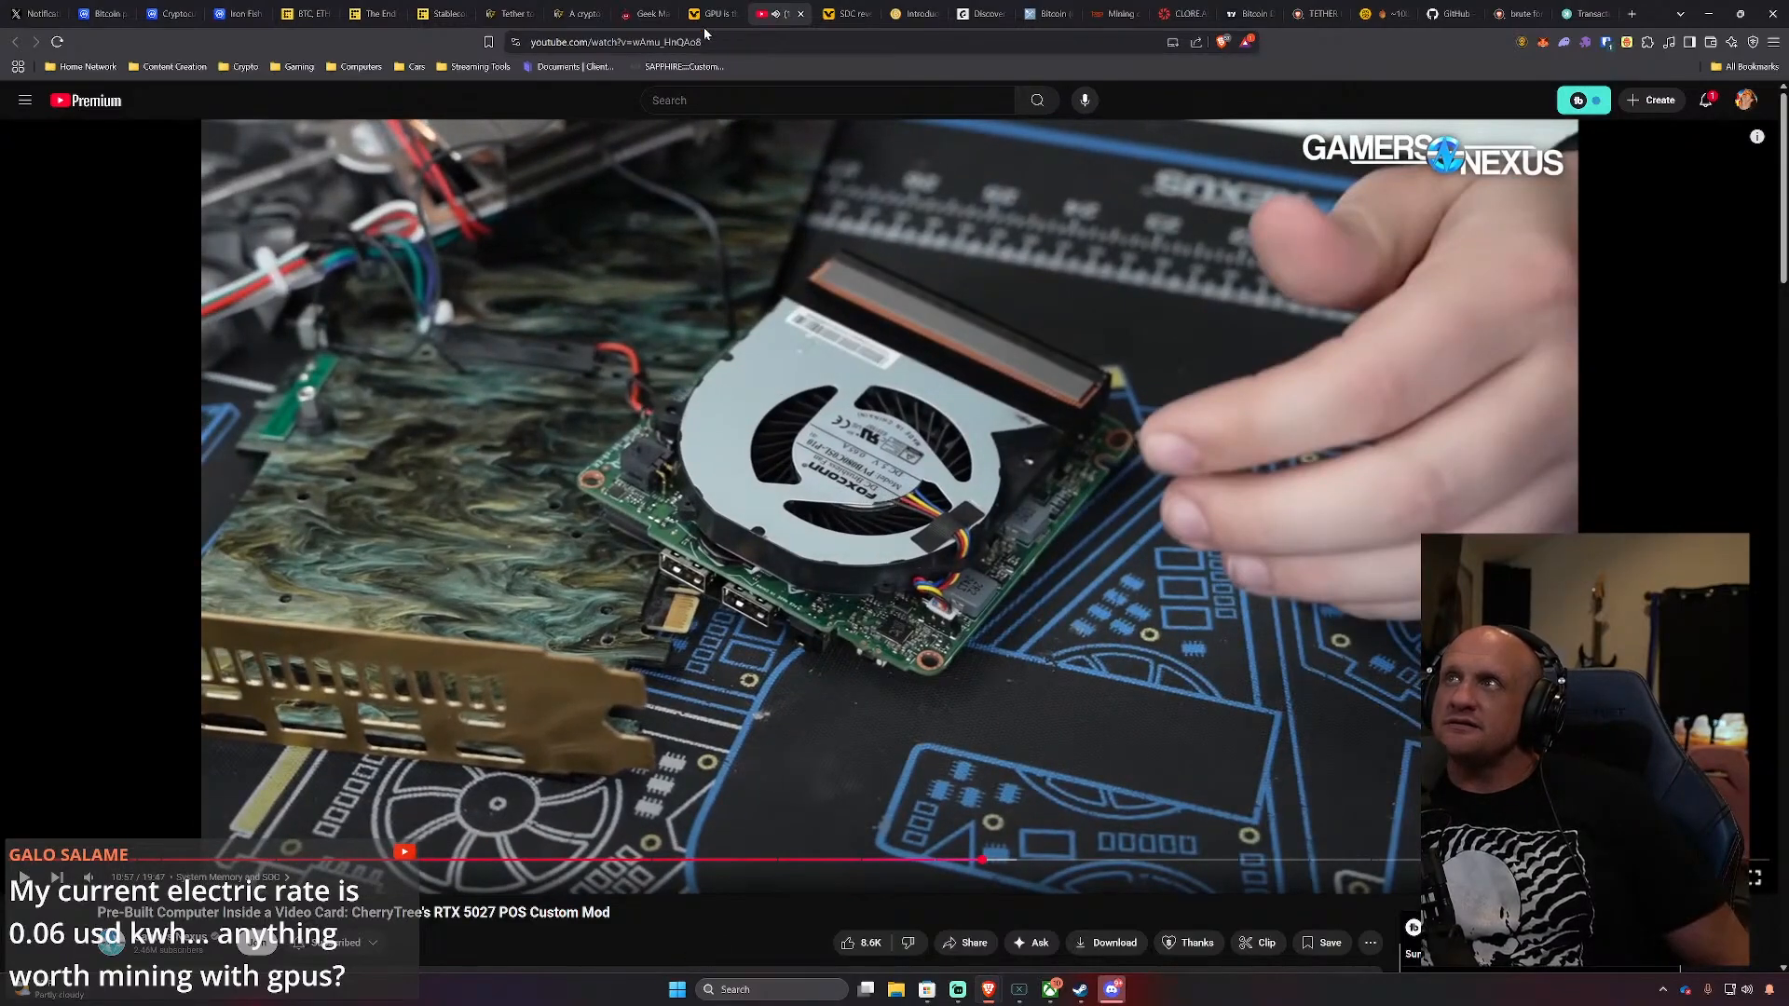
# Switch to the VideoCardz article and scroll down to its embedded Gamers Nexus source video
pyautogui.click(721, 13)
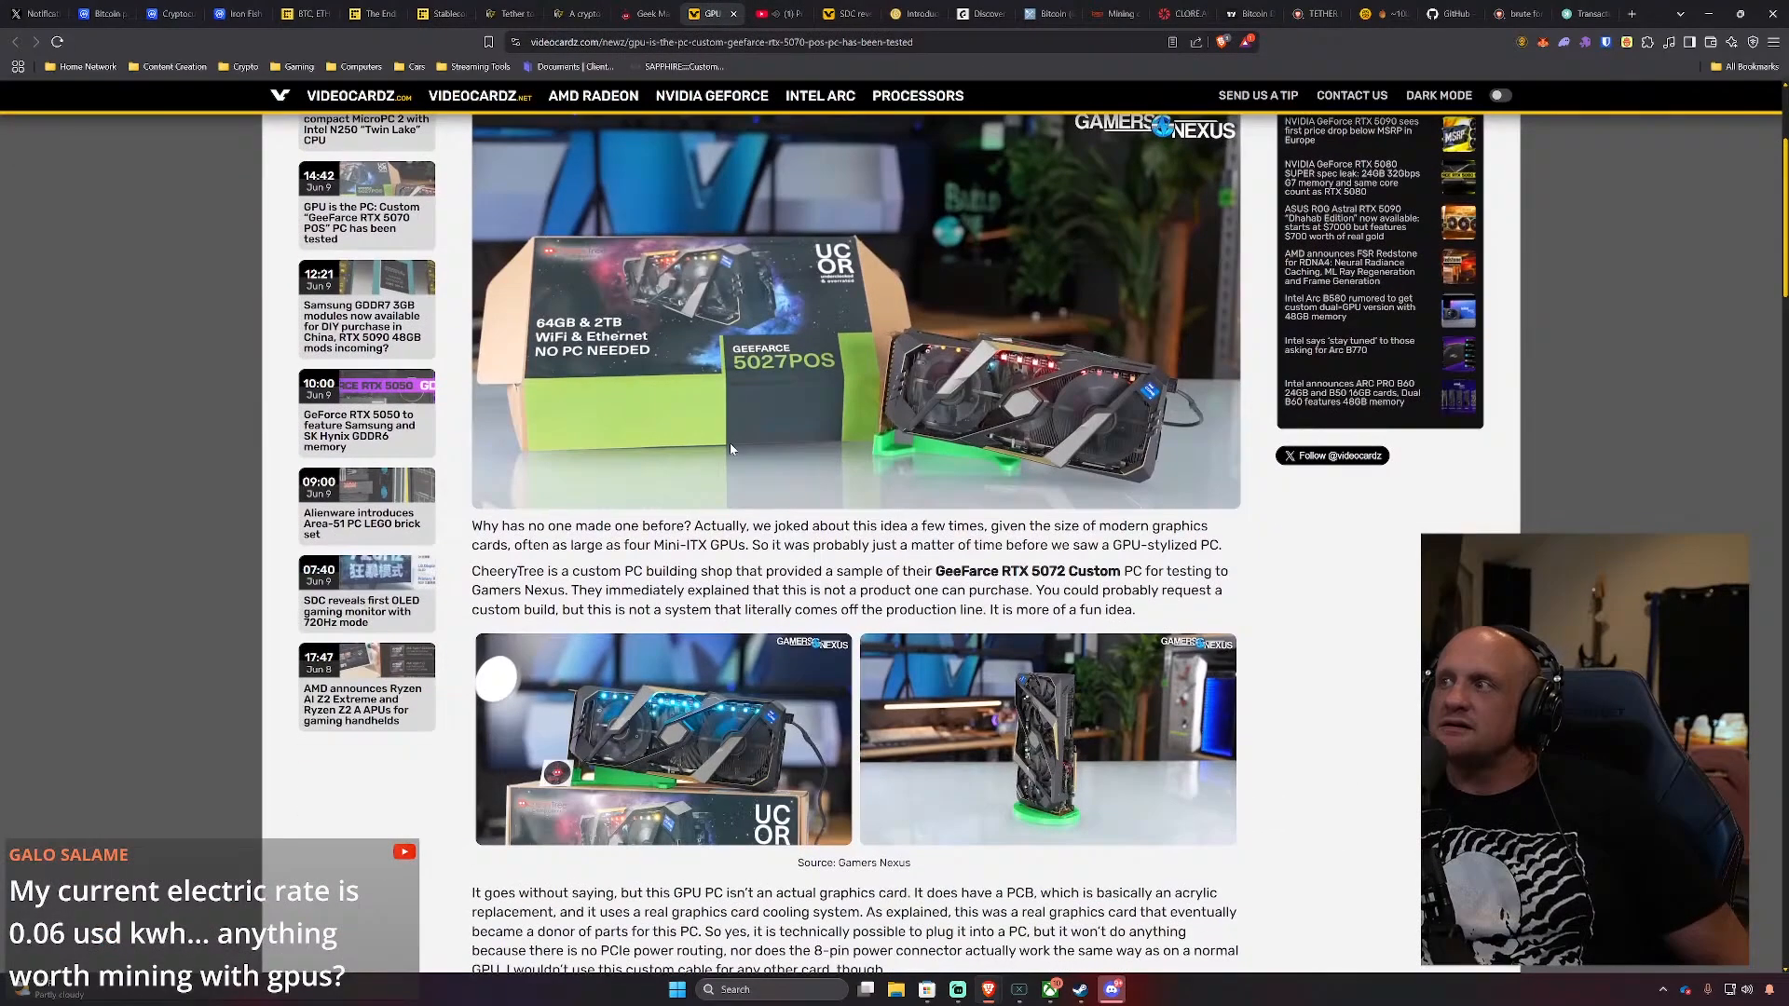
pyautogui.scroll(-3)
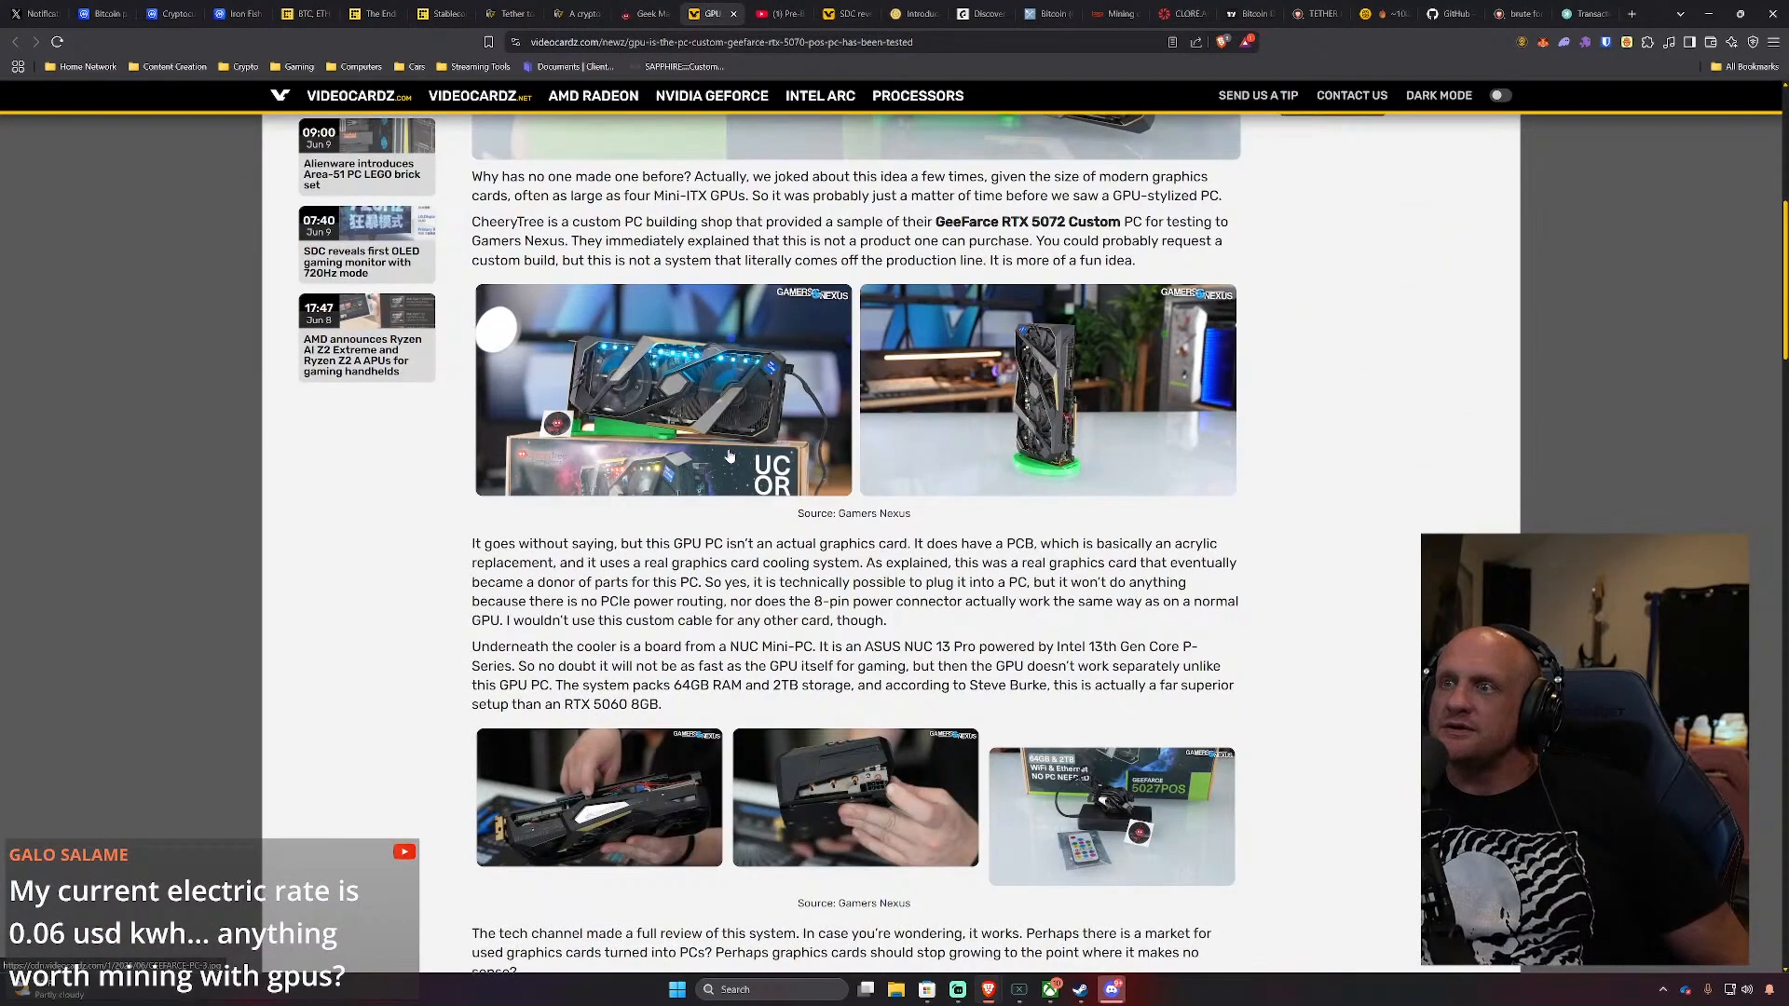
pyautogui.scroll(-3)
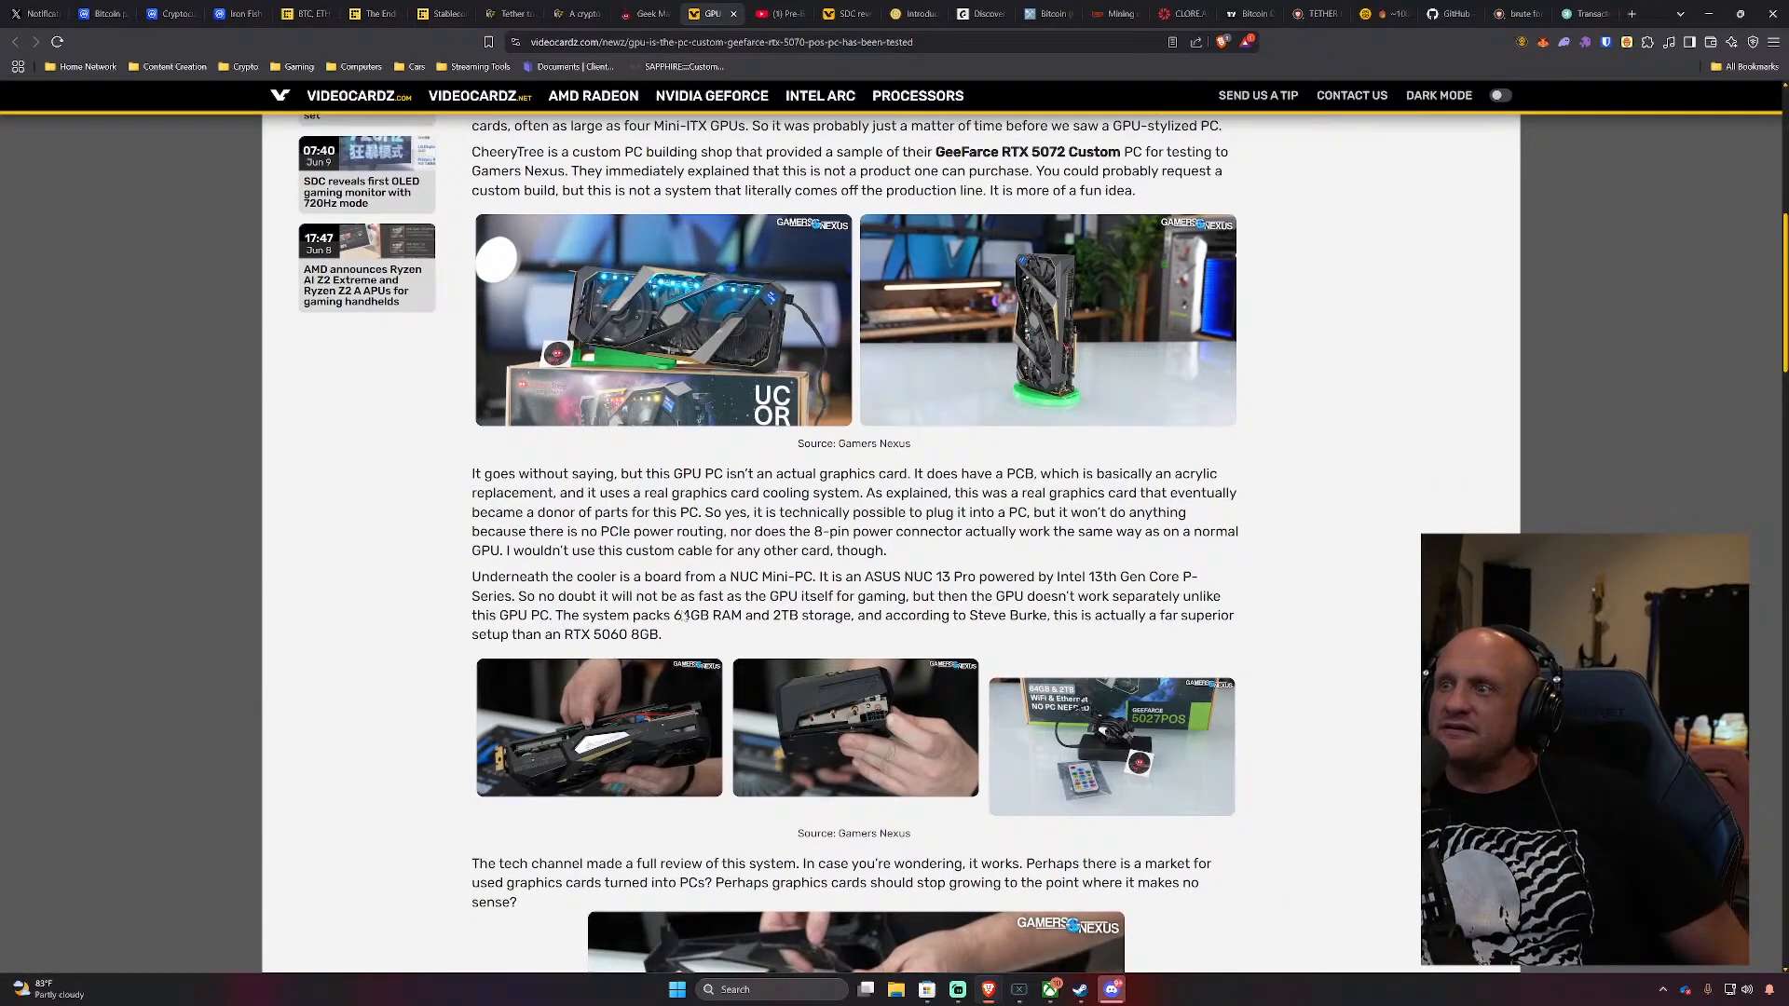
pyautogui.scroll(-3)
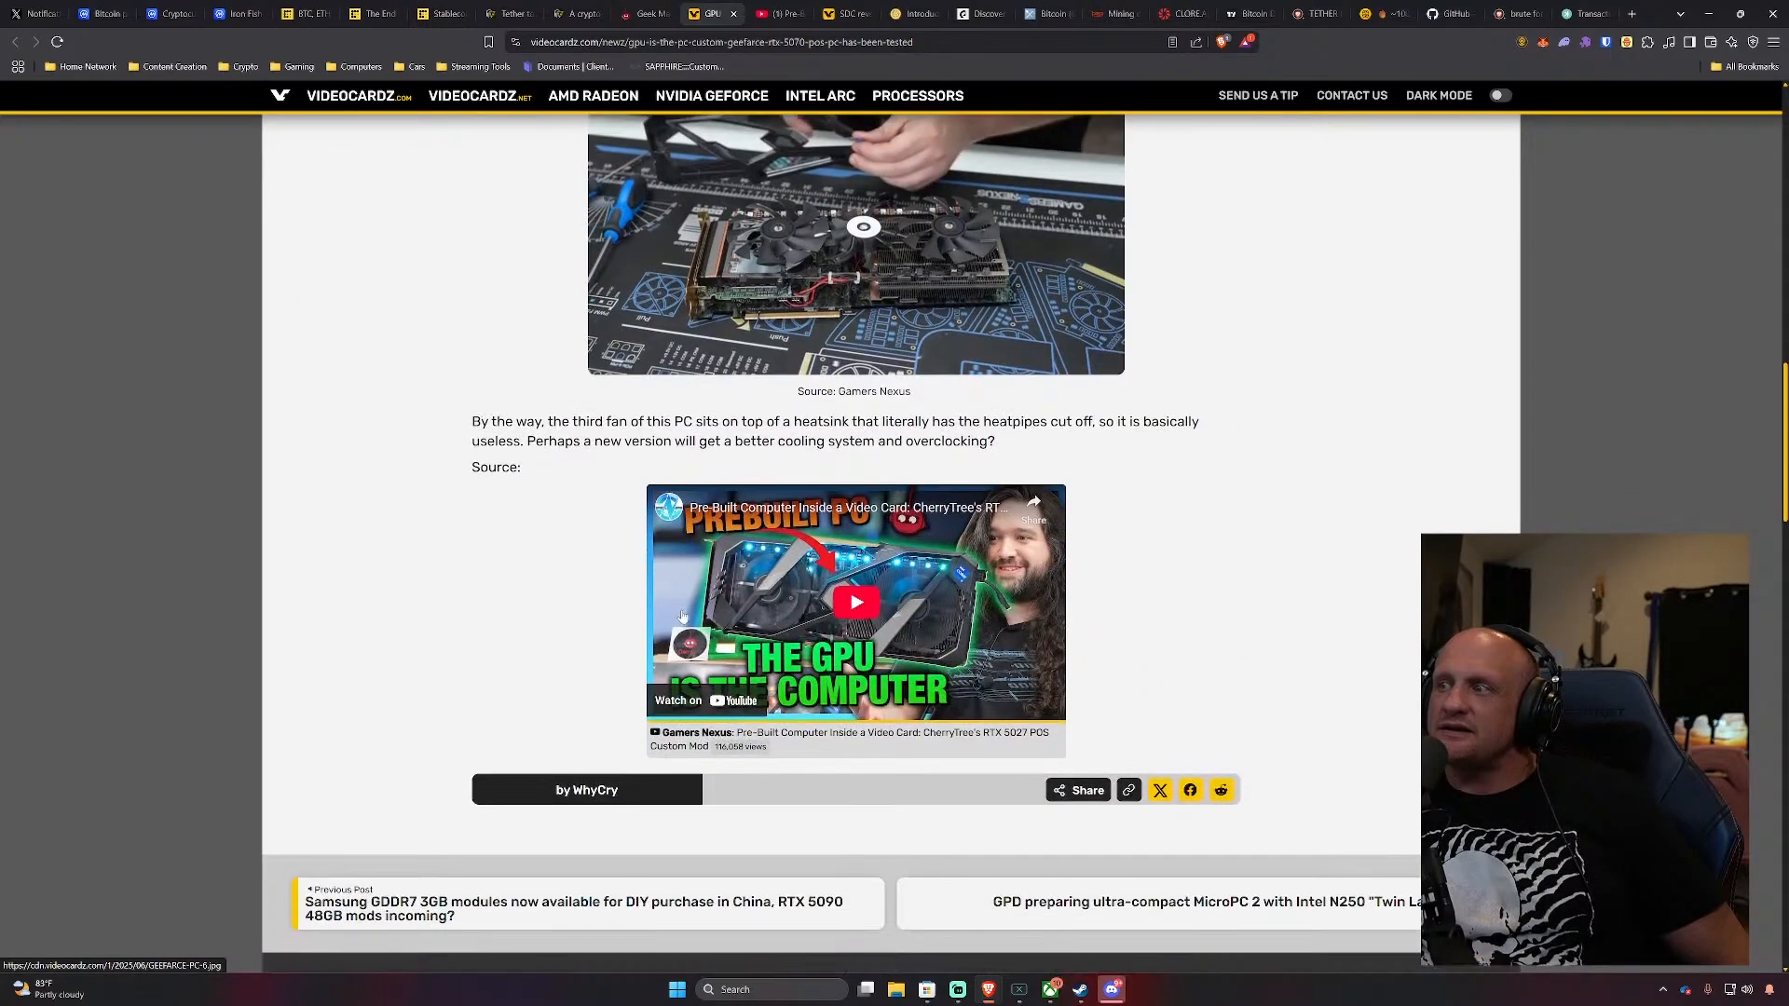
pyautogui.click(856, 602)
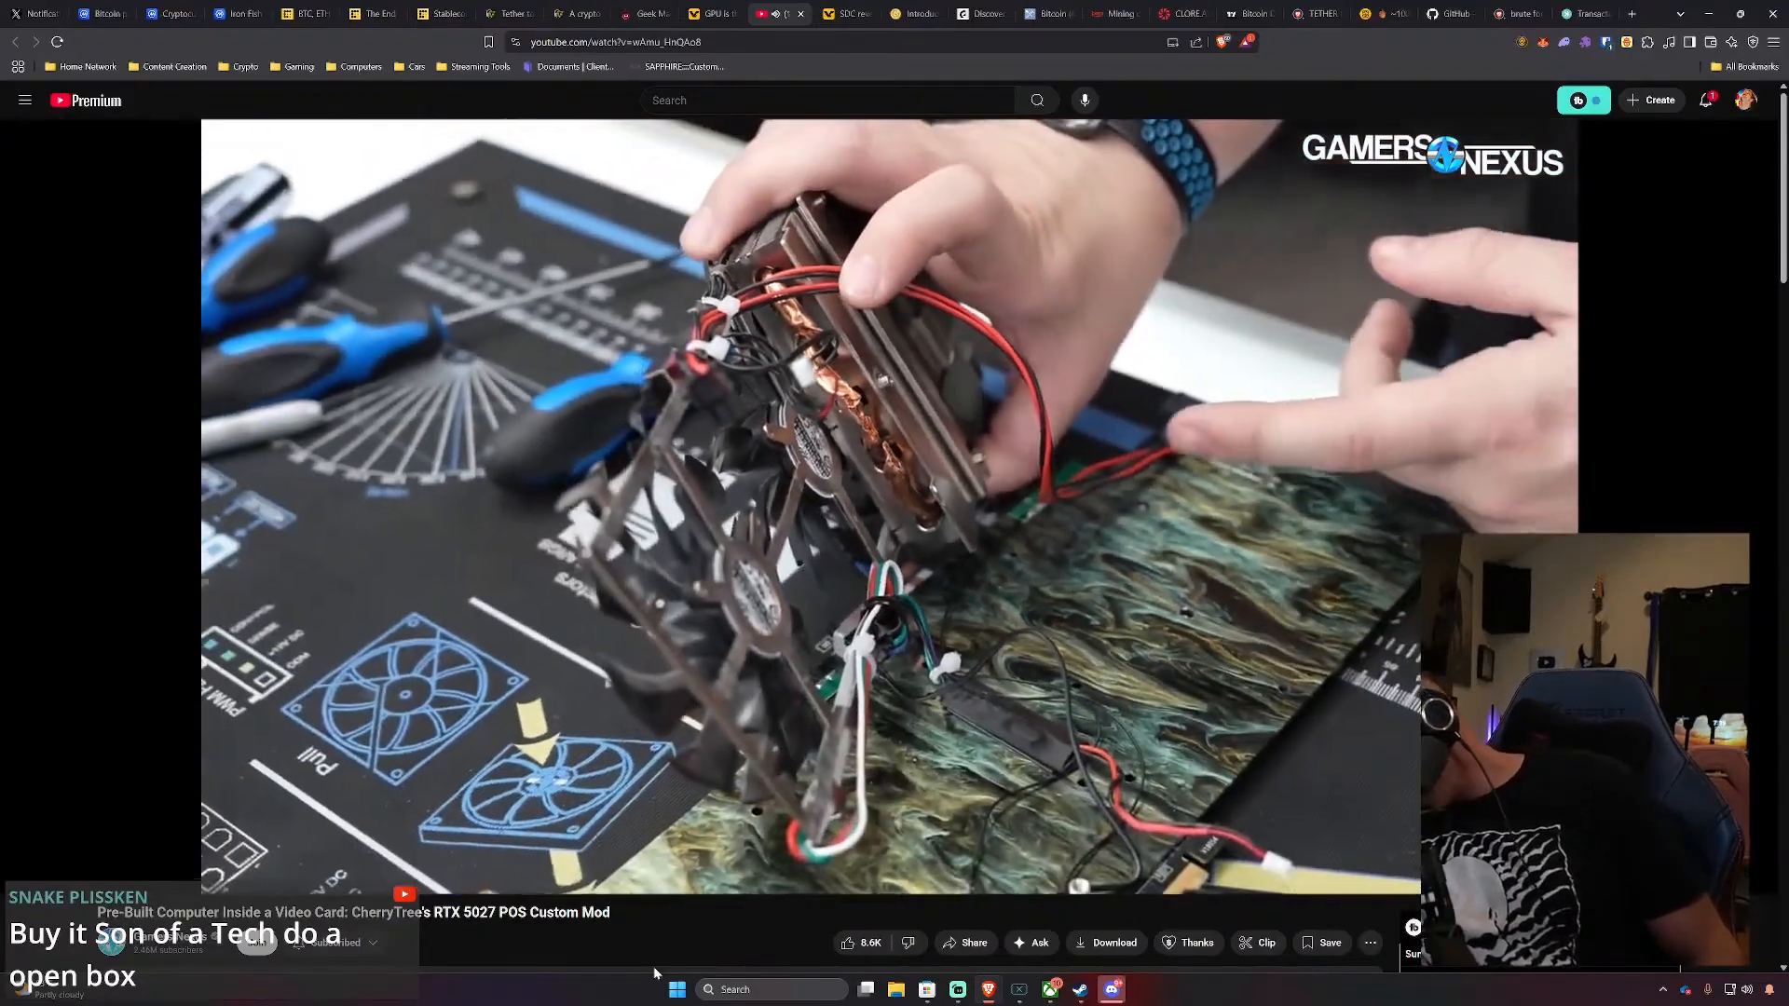
pyautogui.moveTo(686, 828)
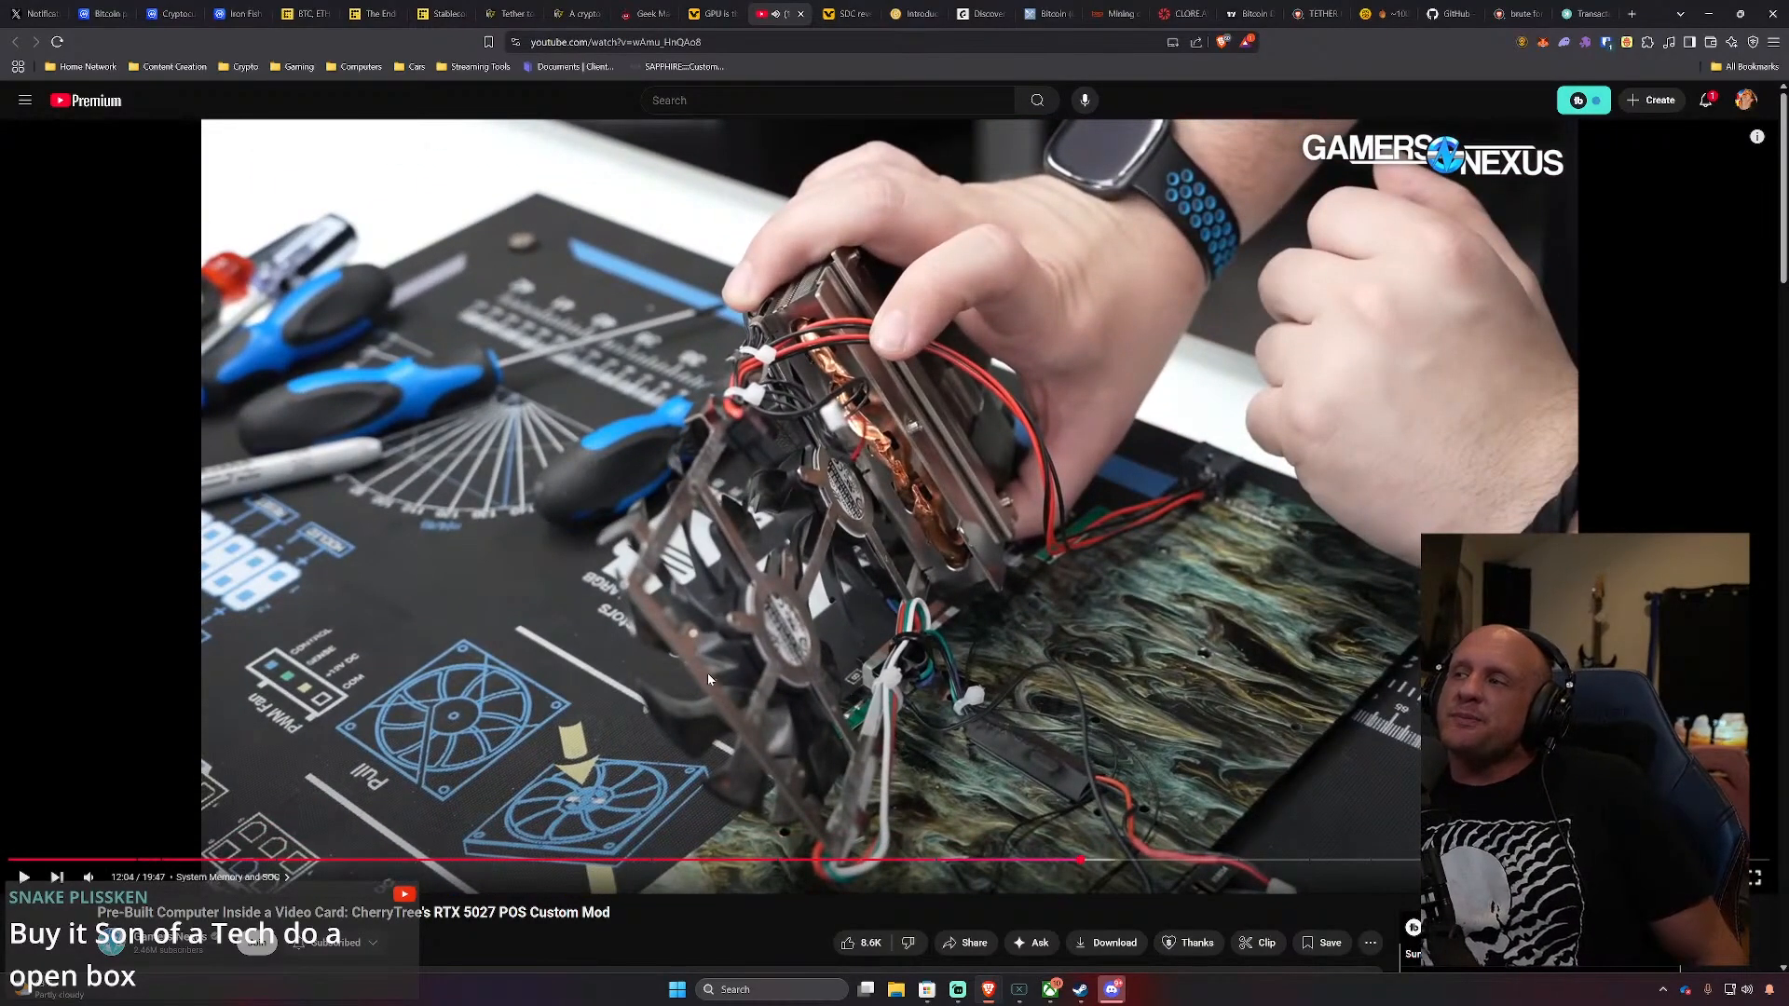
pyautogui.moveTo(801, 618)
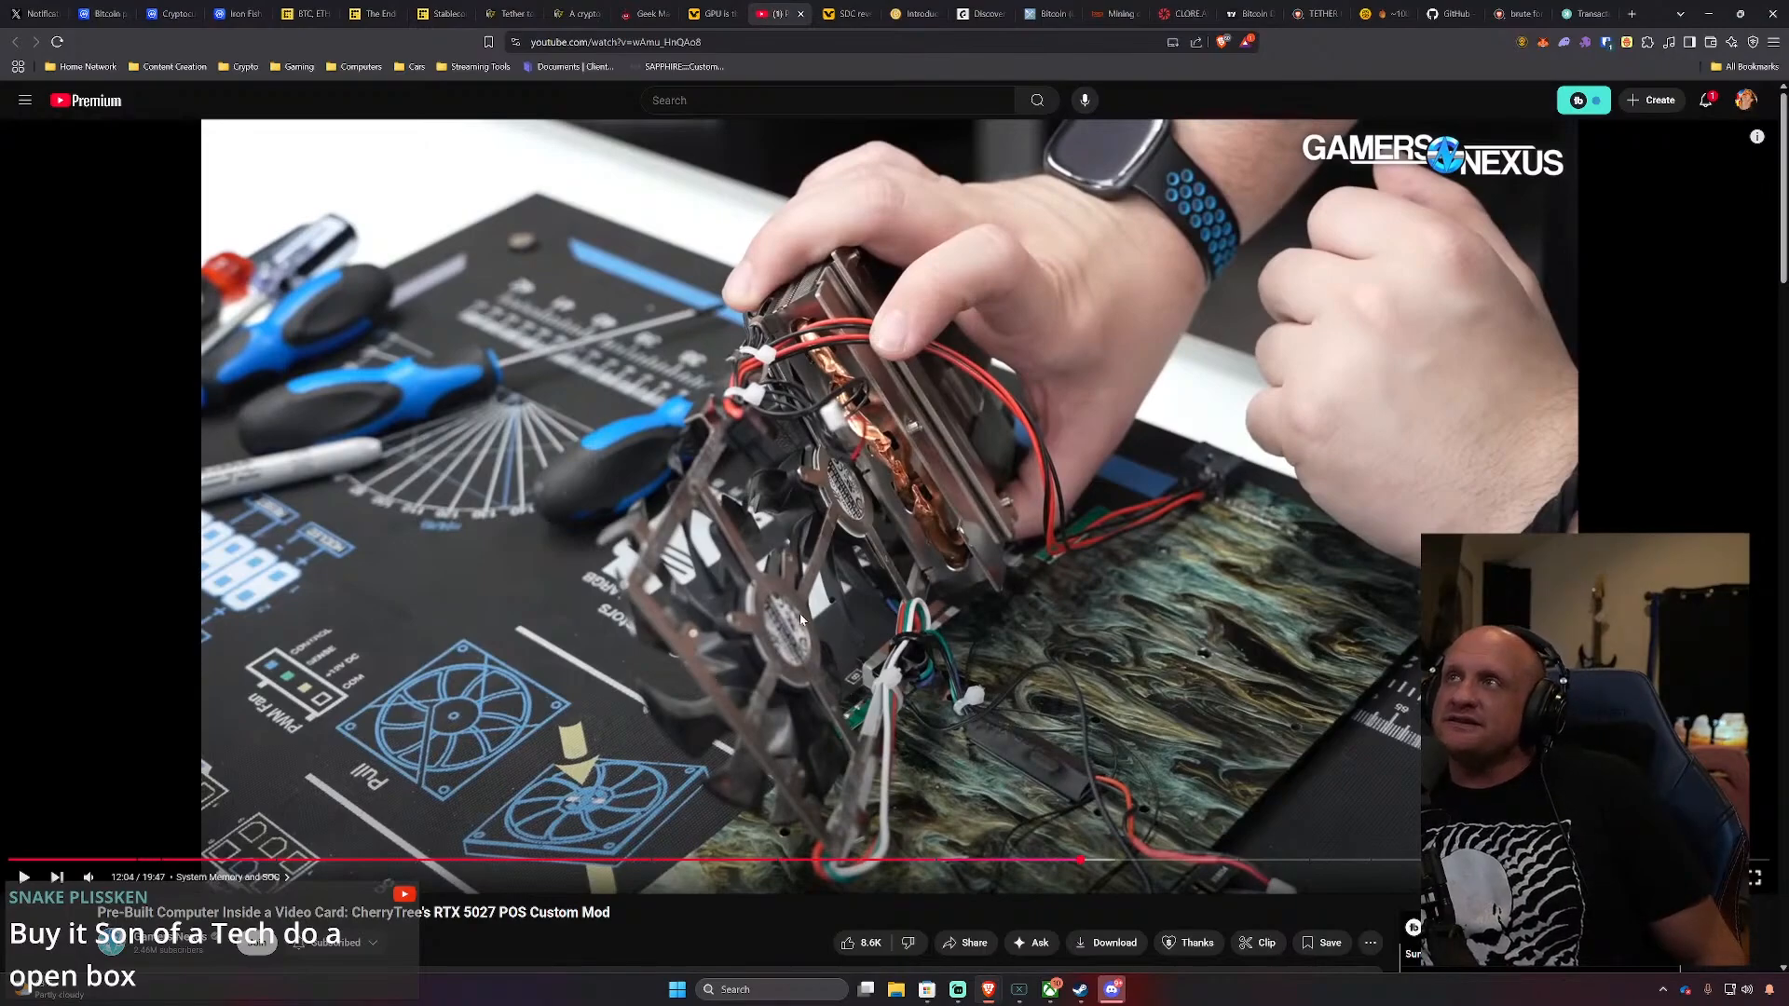
pyautogui.click(645, 14)
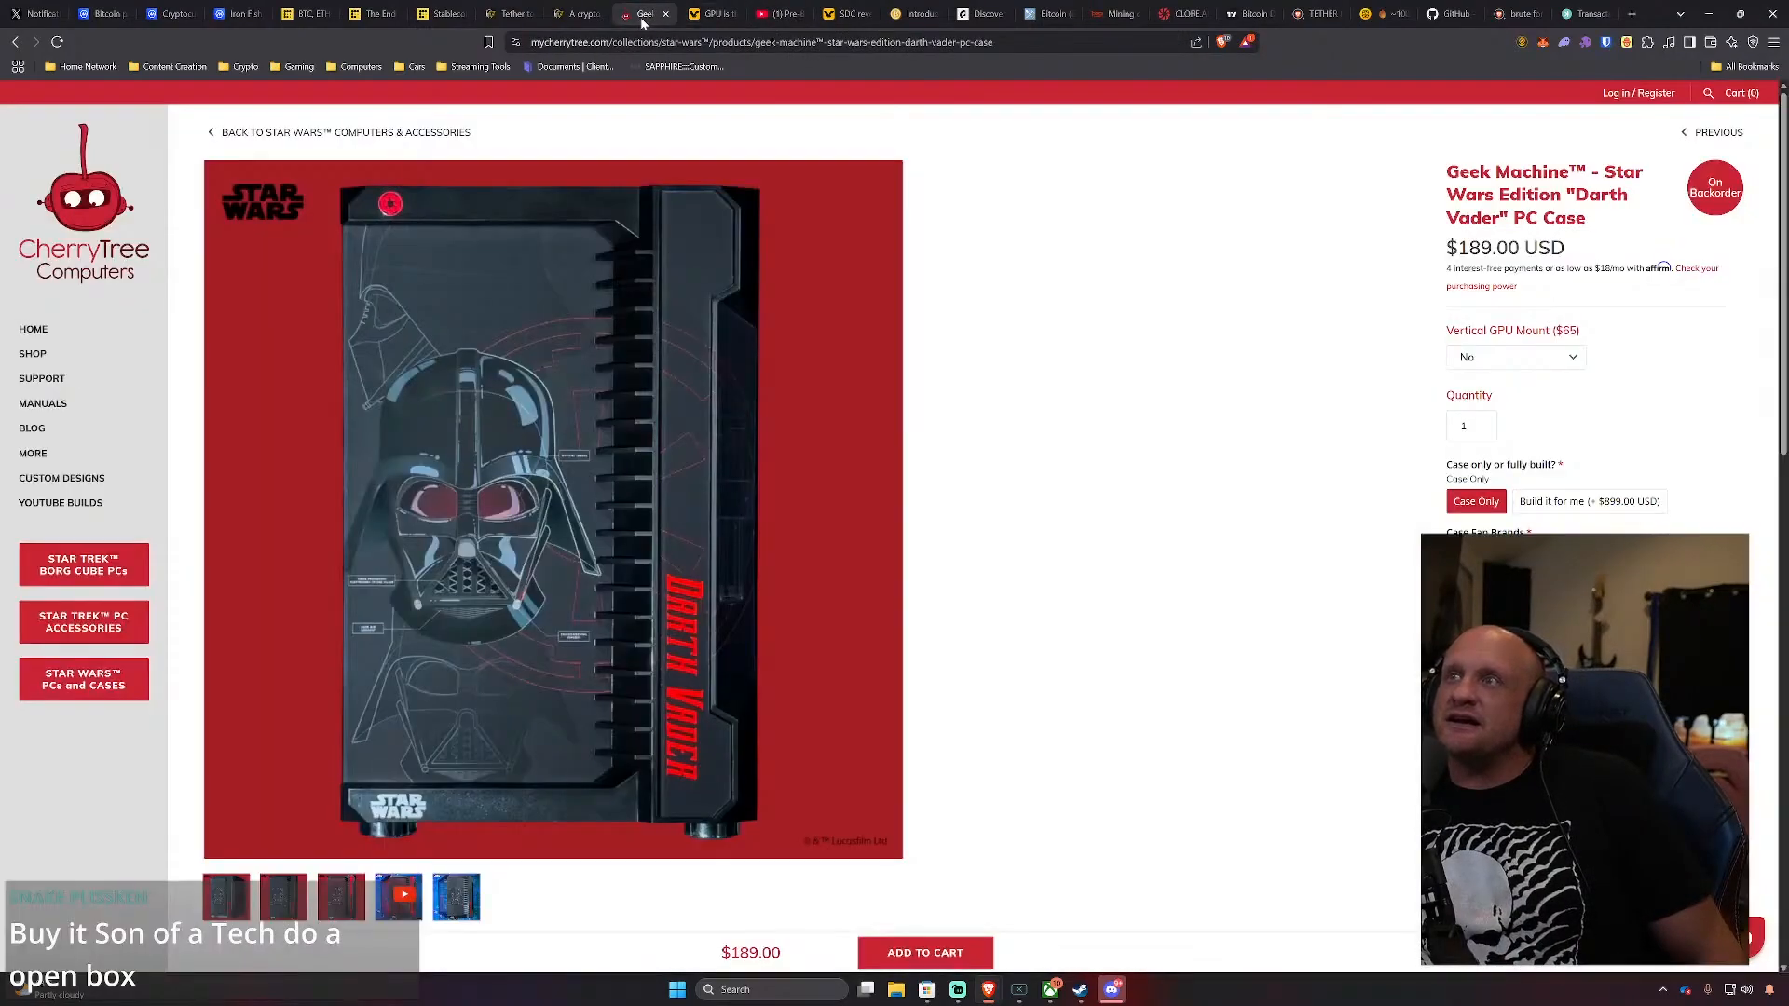
pyautogui.click(576, 13)
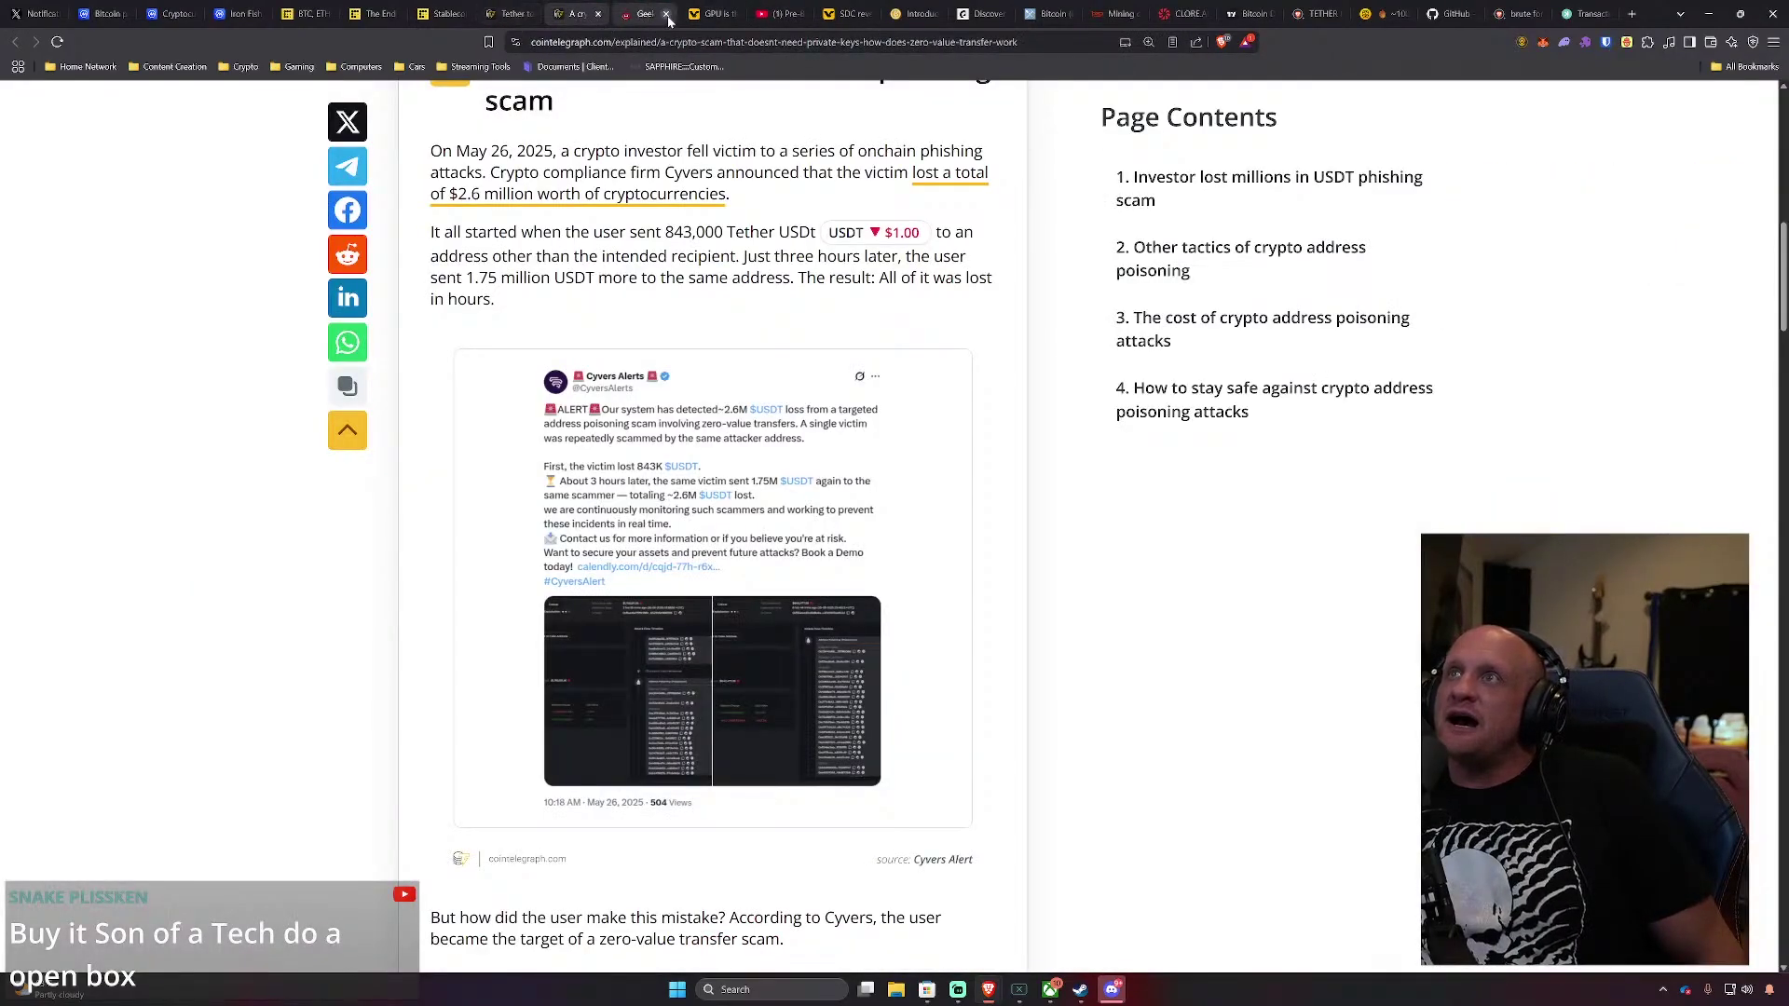
pyautogui.click(775, 15)
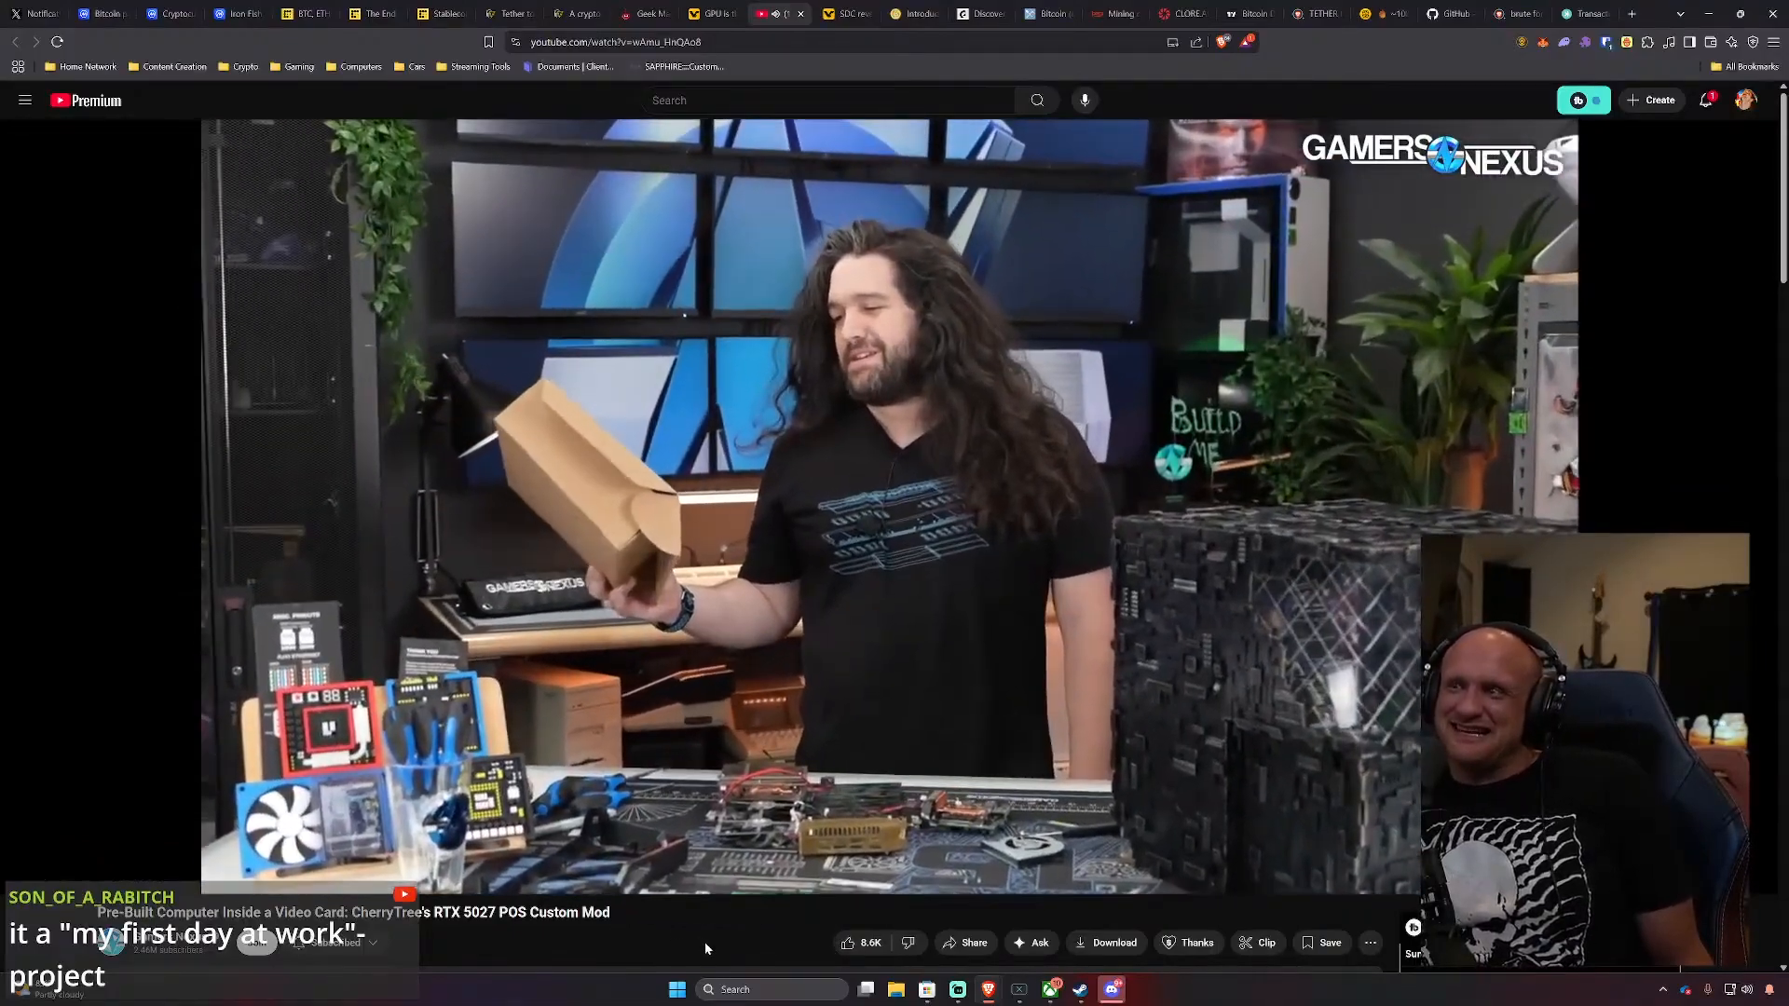
pyautogui.moveTo(753, 764)
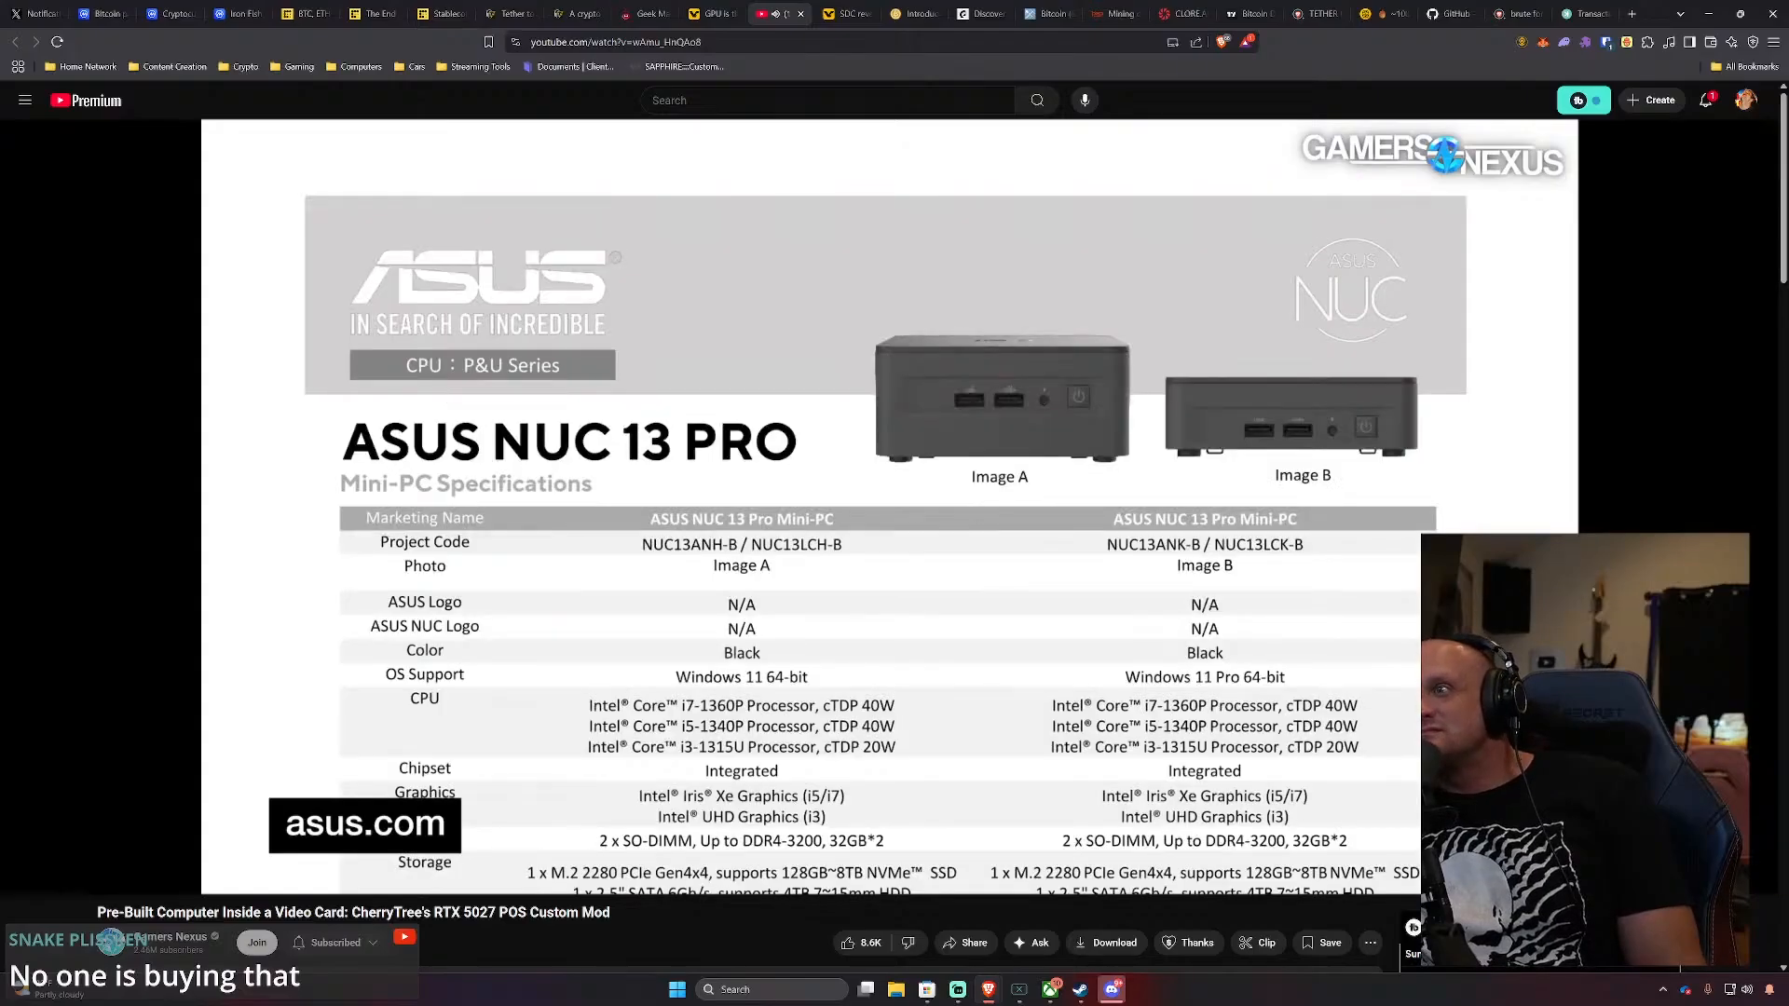
# Scroll the YouTube page while the Benchmarks chapter plays to 14:34
pyautogui.scroll(-3)
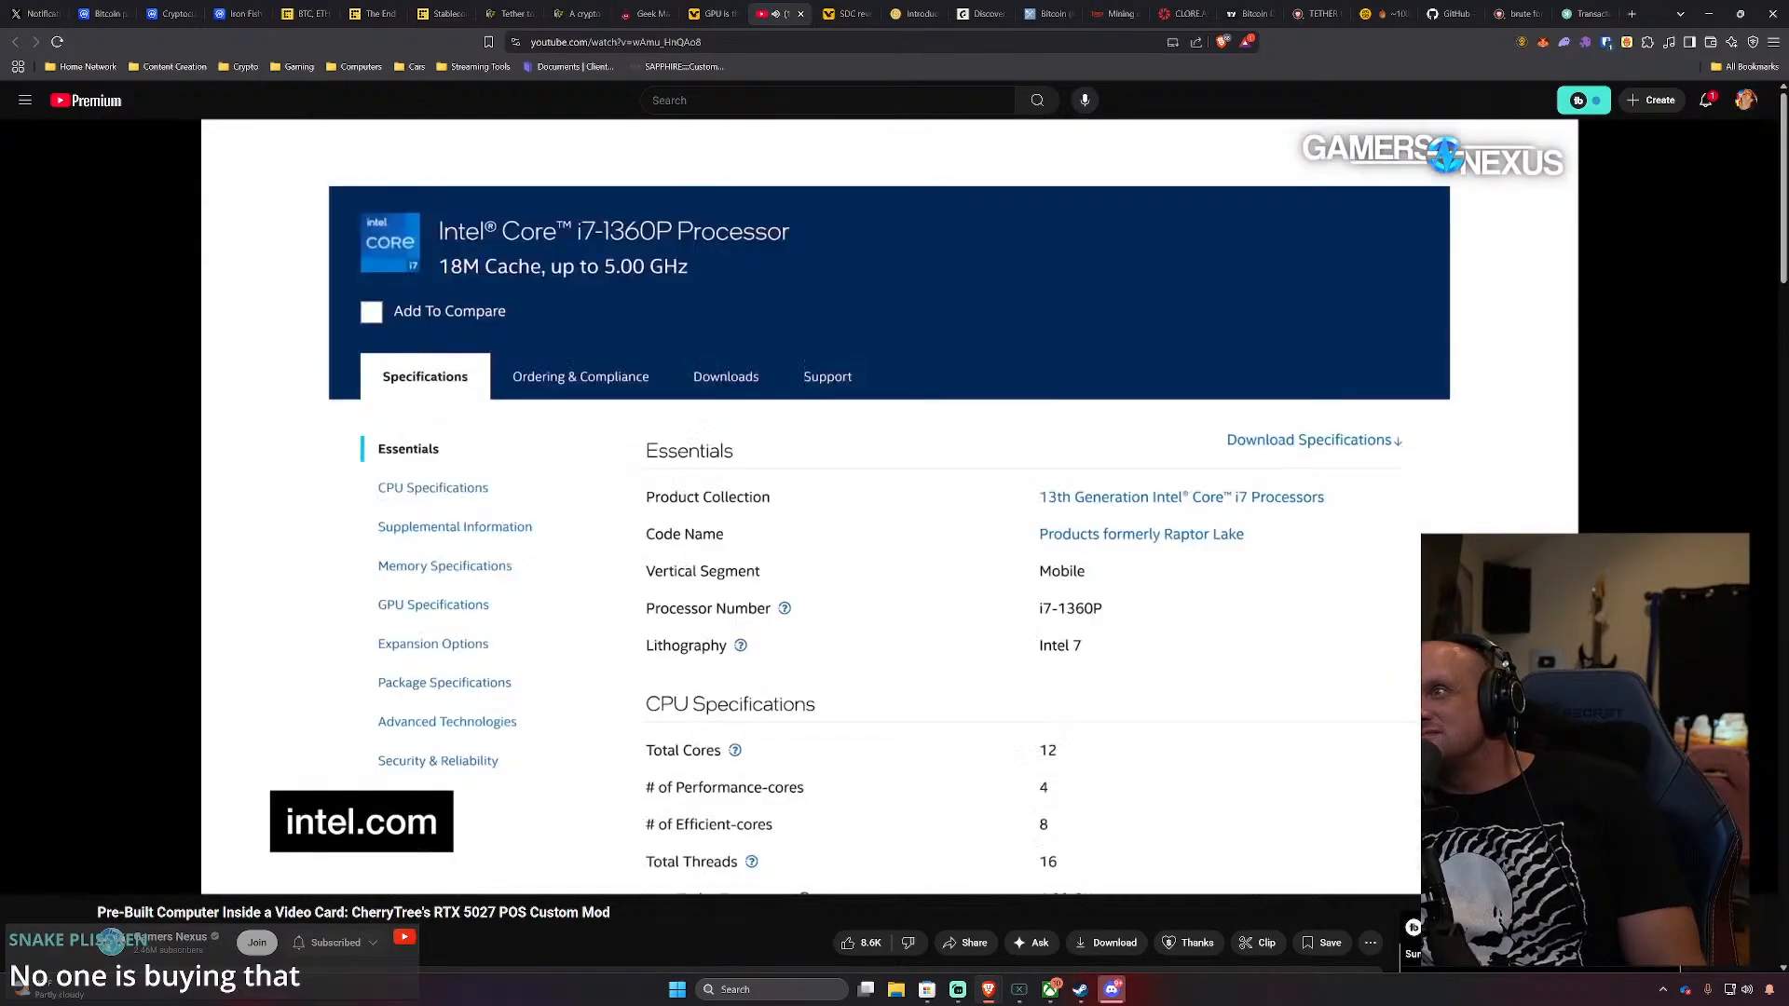
pyautogui.scroll(-3)
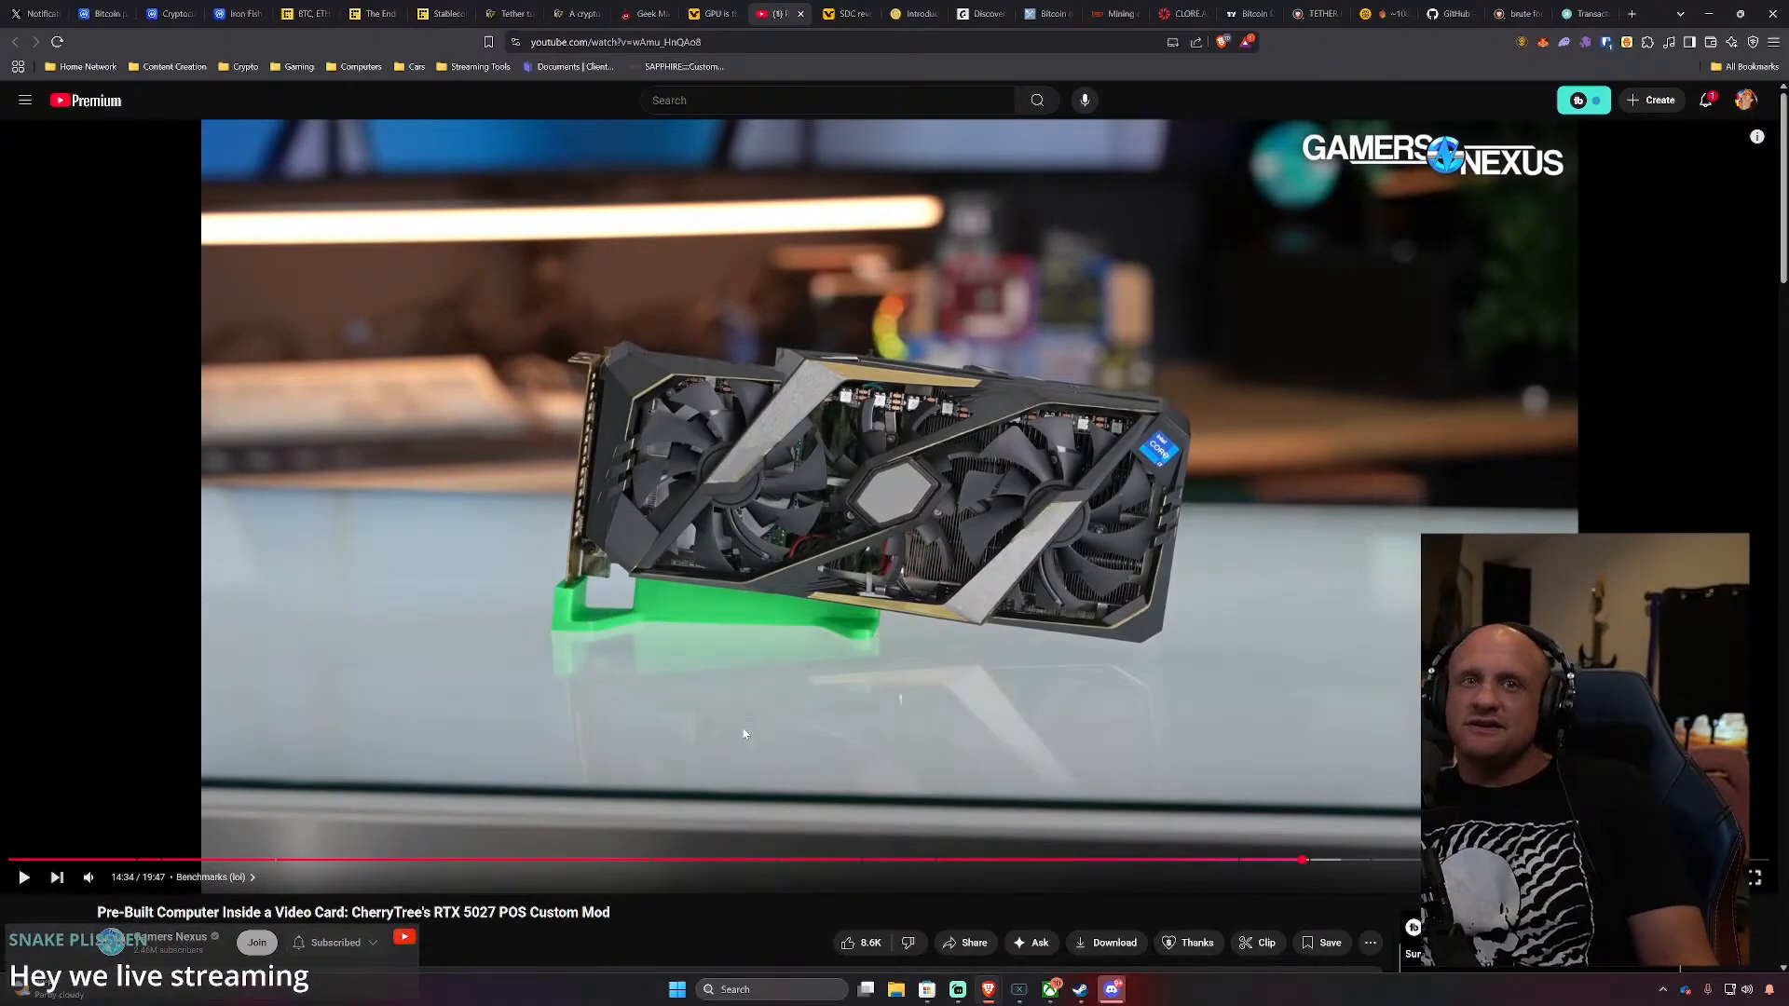
# Resume the Gamers Nexus teardown video heading into the Power Consumption chapter
pyautogui.click(24, 877)
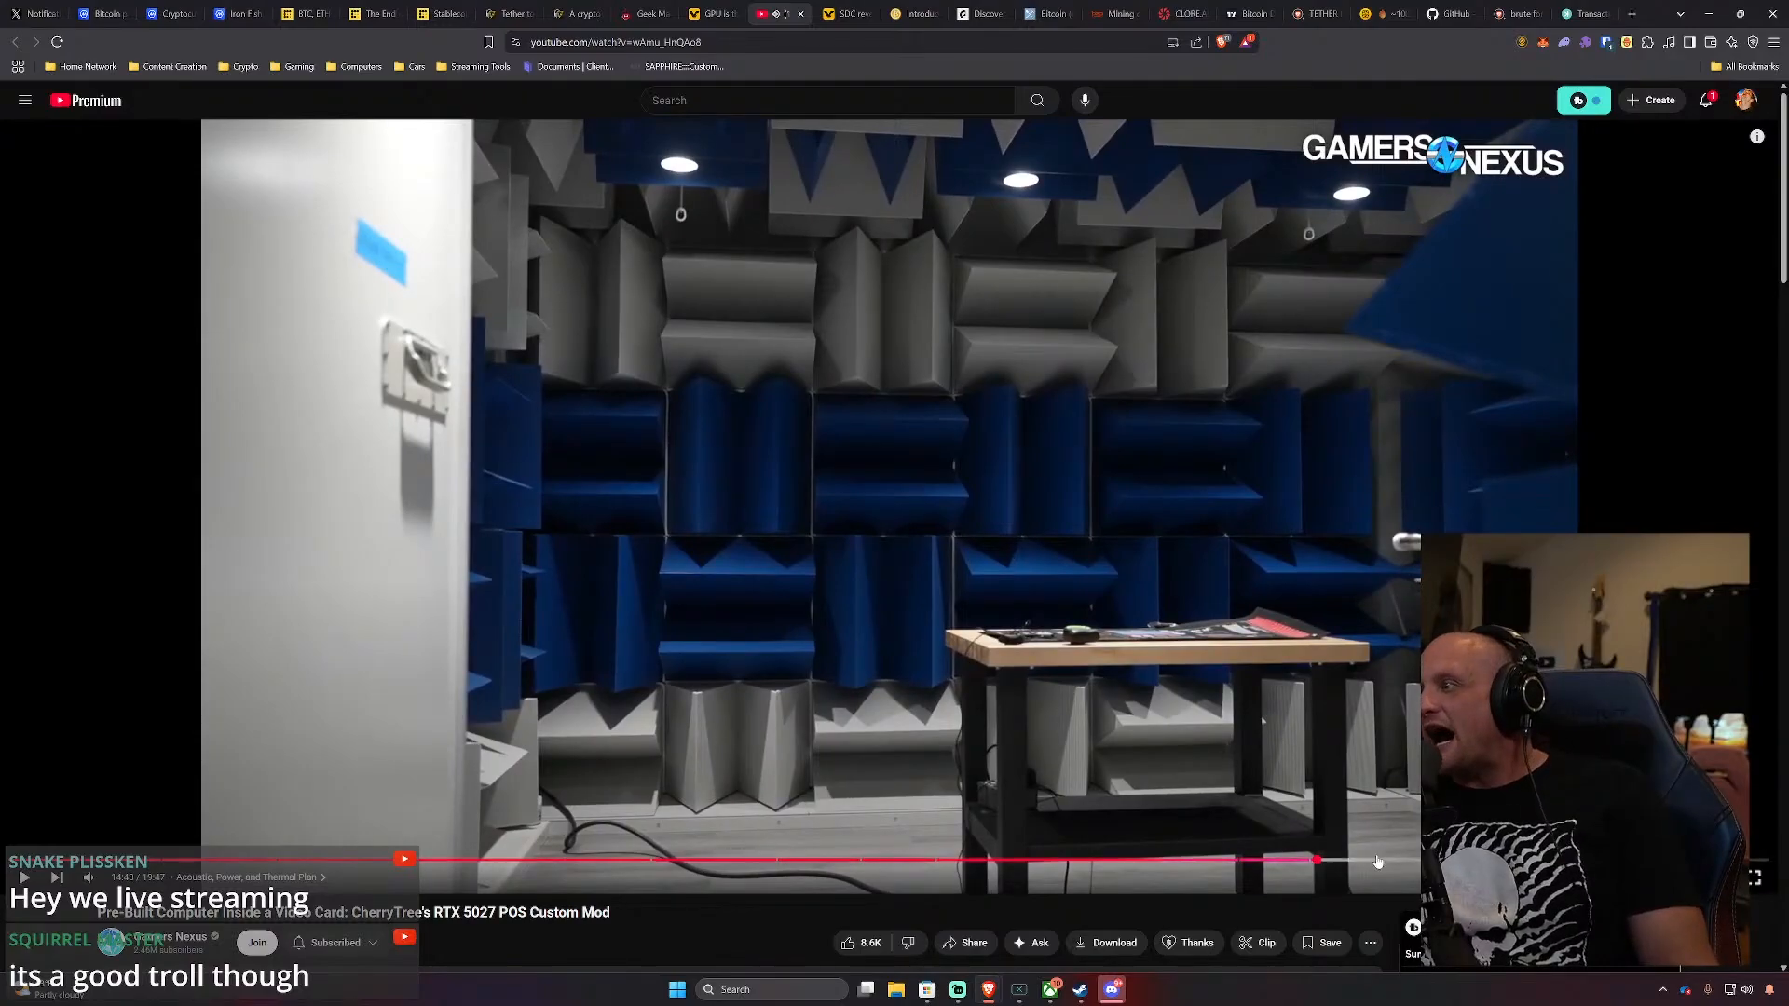
pyautogui.moveTo(1347, 861)
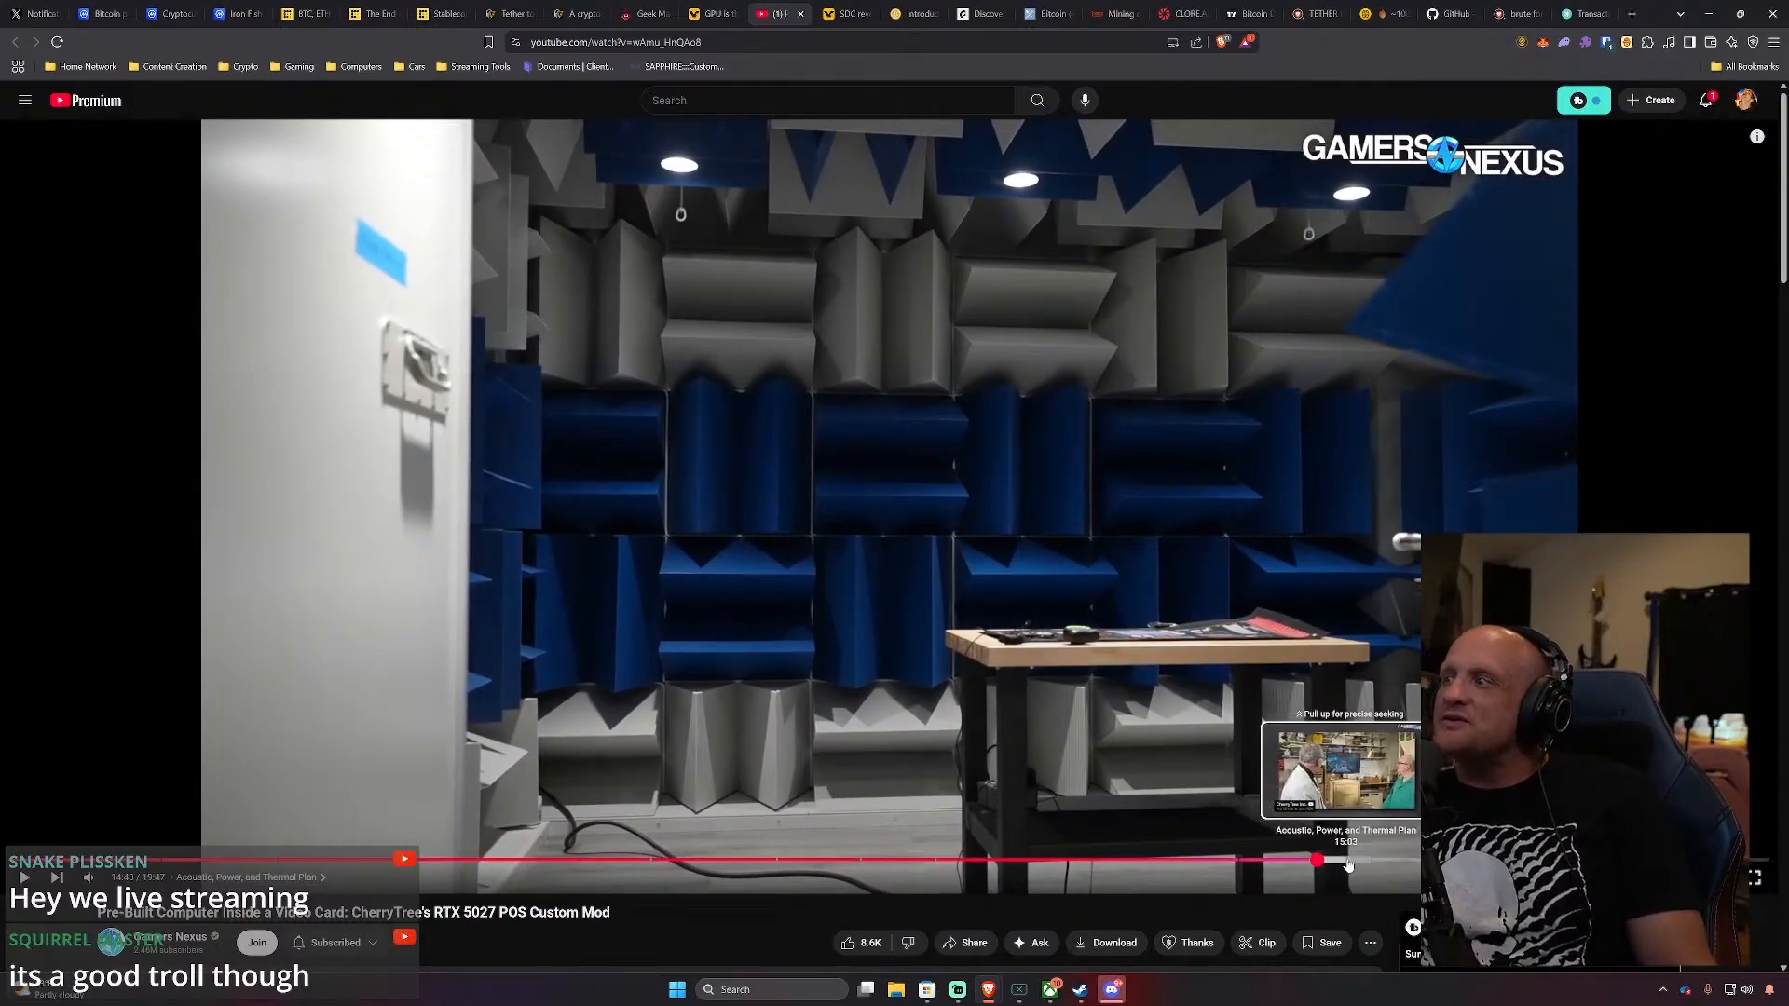
pyautogui.moveTo(1394, 862)
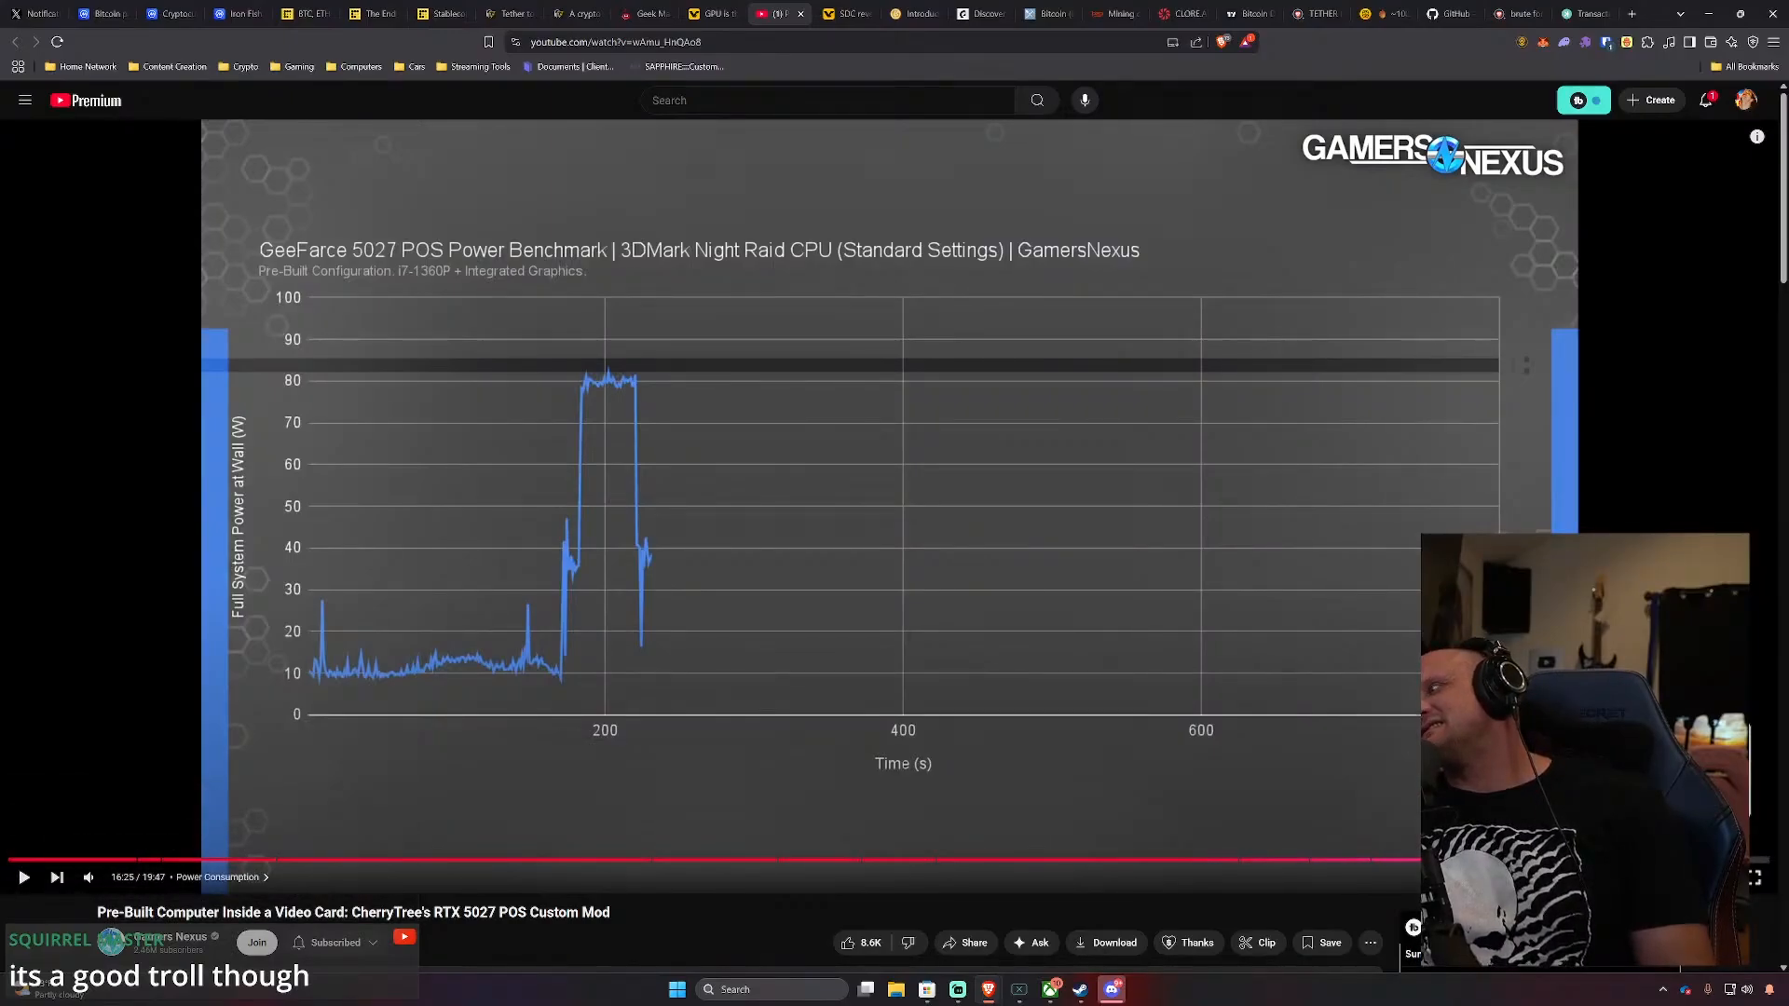
pyautogui.moveTo(1388, 863)
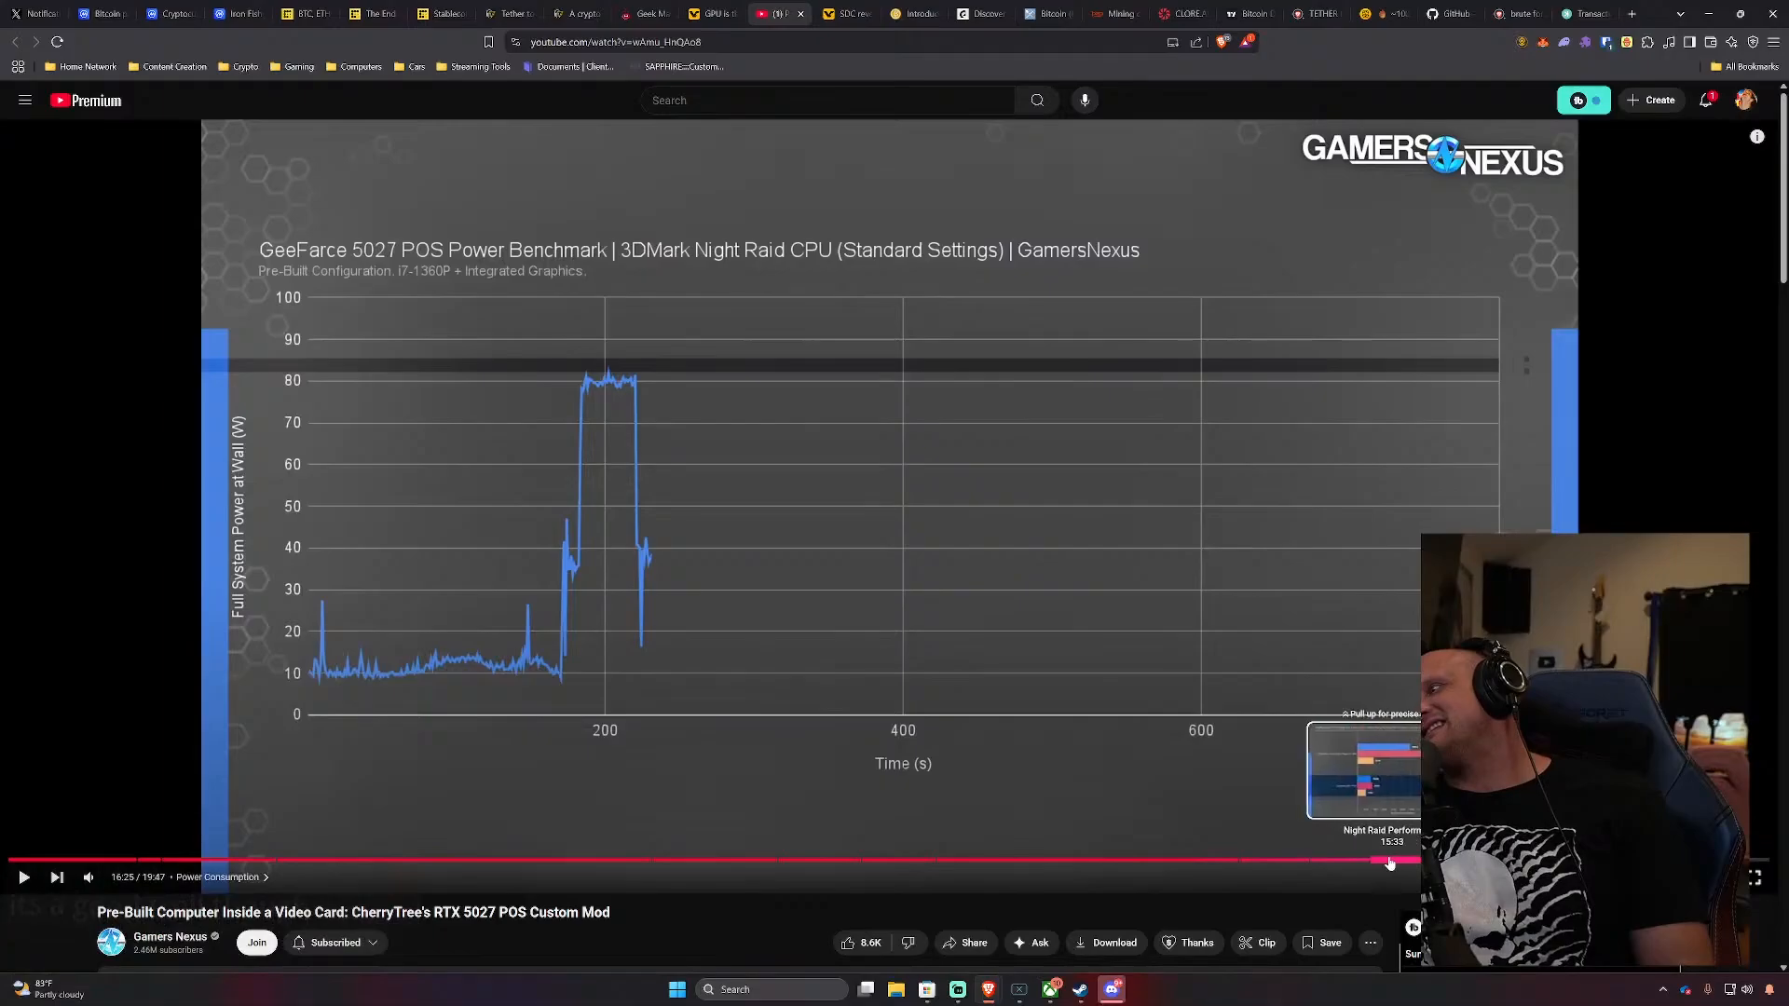